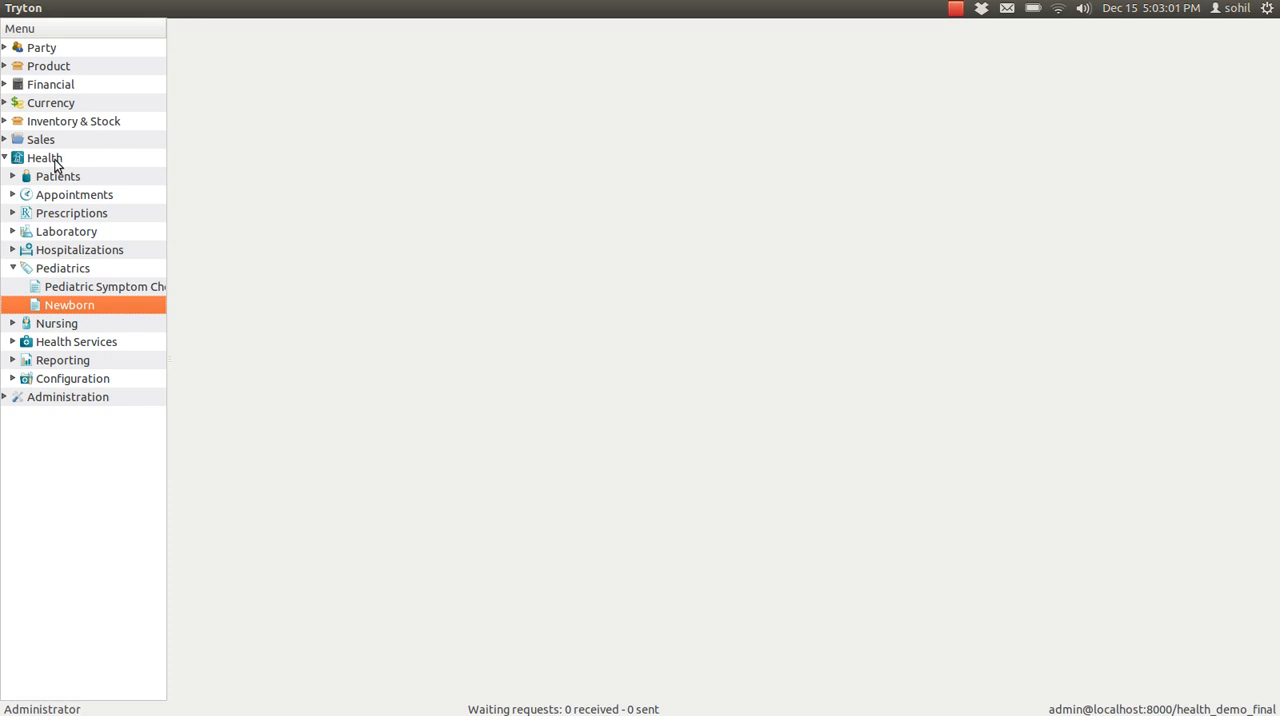
{"action": "mouse_move", "coordinate": [60, 307]}
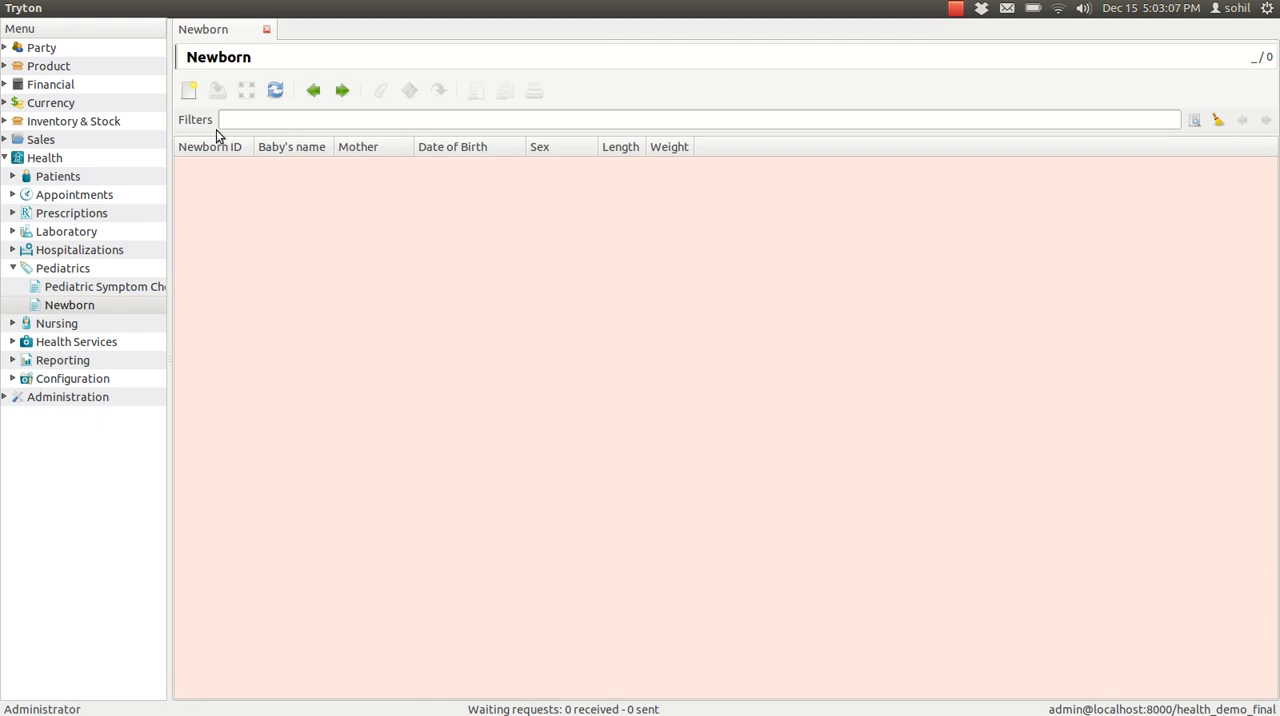
{"action": "mouse_move", "coordinate": [189, 91]}
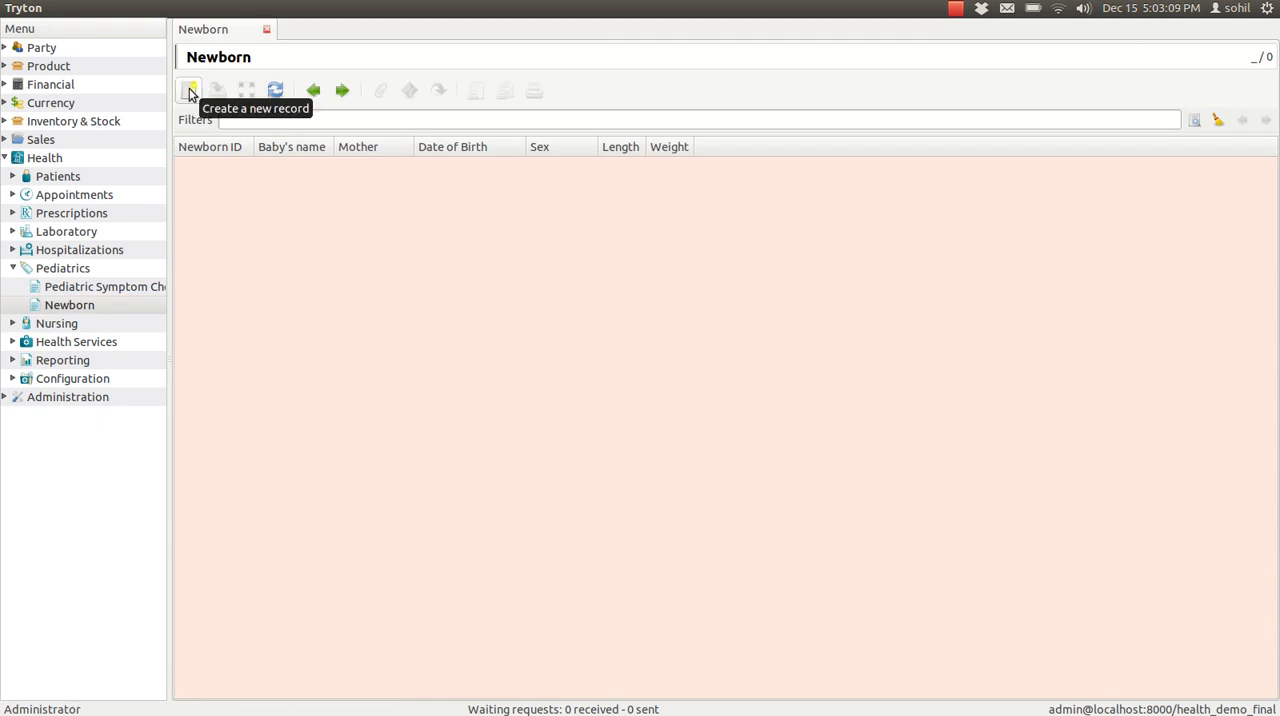
Create a blank record from the Newborn tab's toolbar.
{"action": "left_click", "coordinate": [189, 90]}
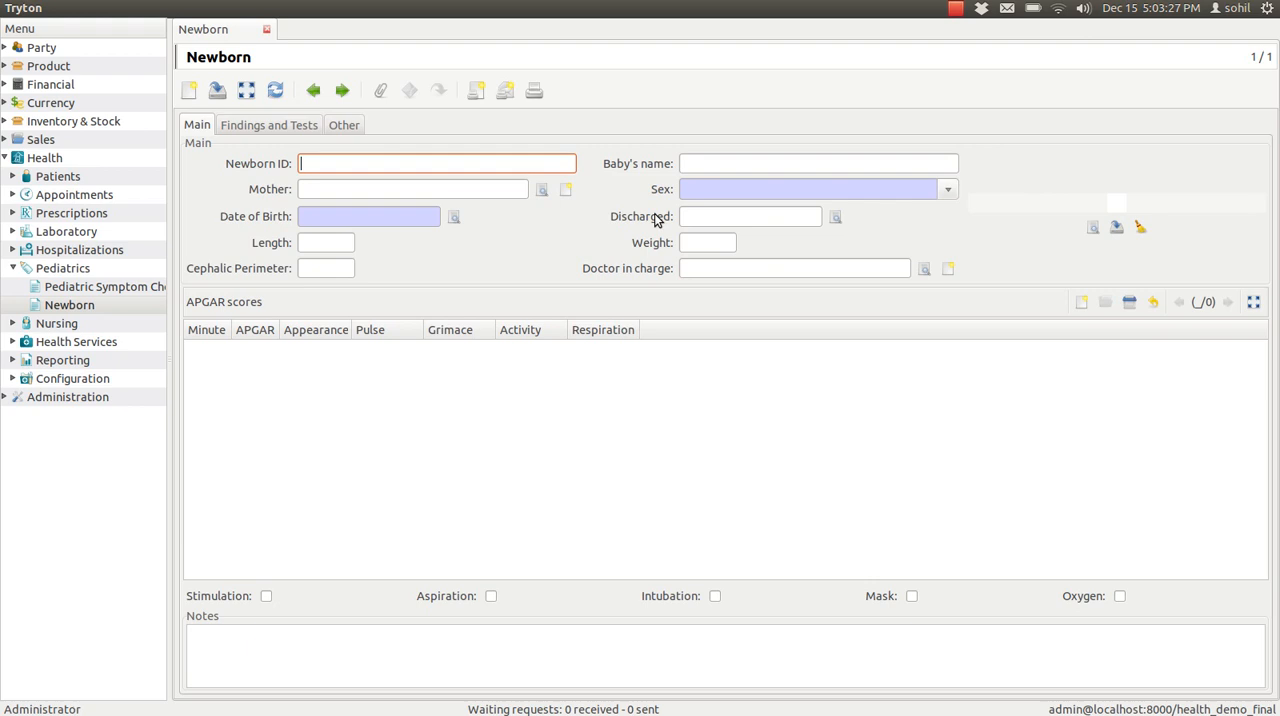
{"action": "mouse_move", "coordinate": [273, 247]}
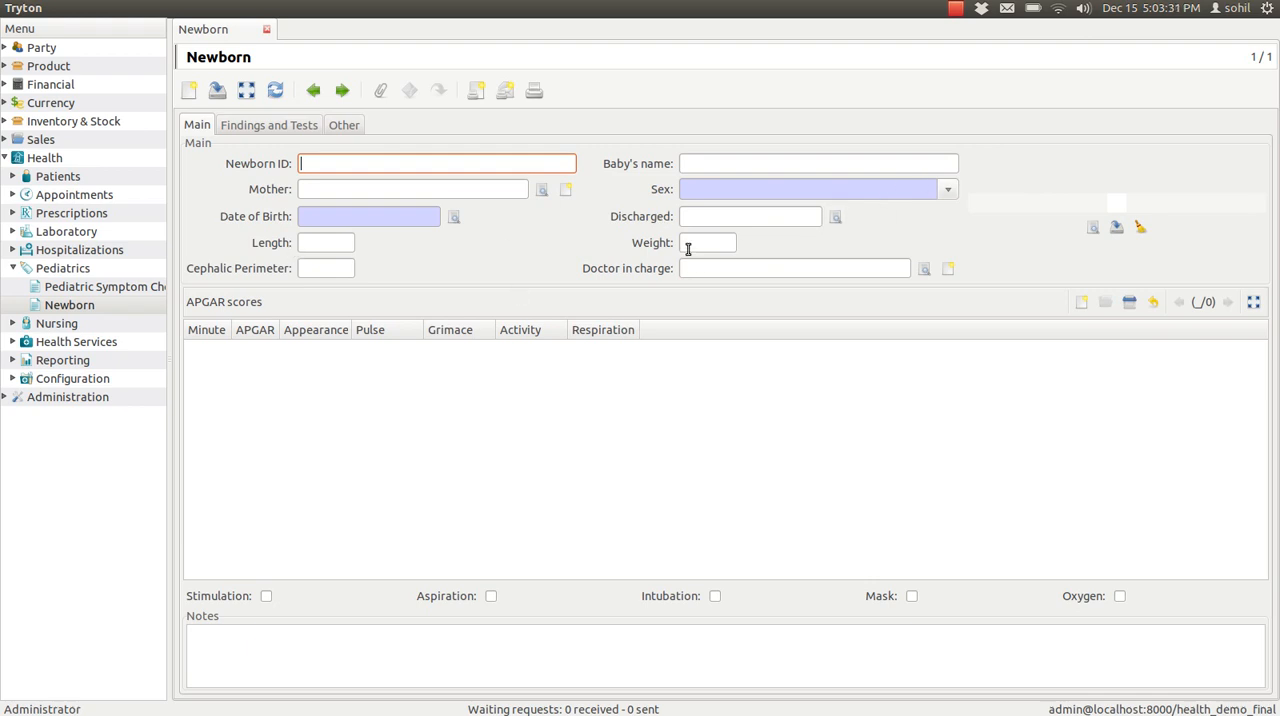
{"action": "mouse_move", "coordinate": [390, 267]}
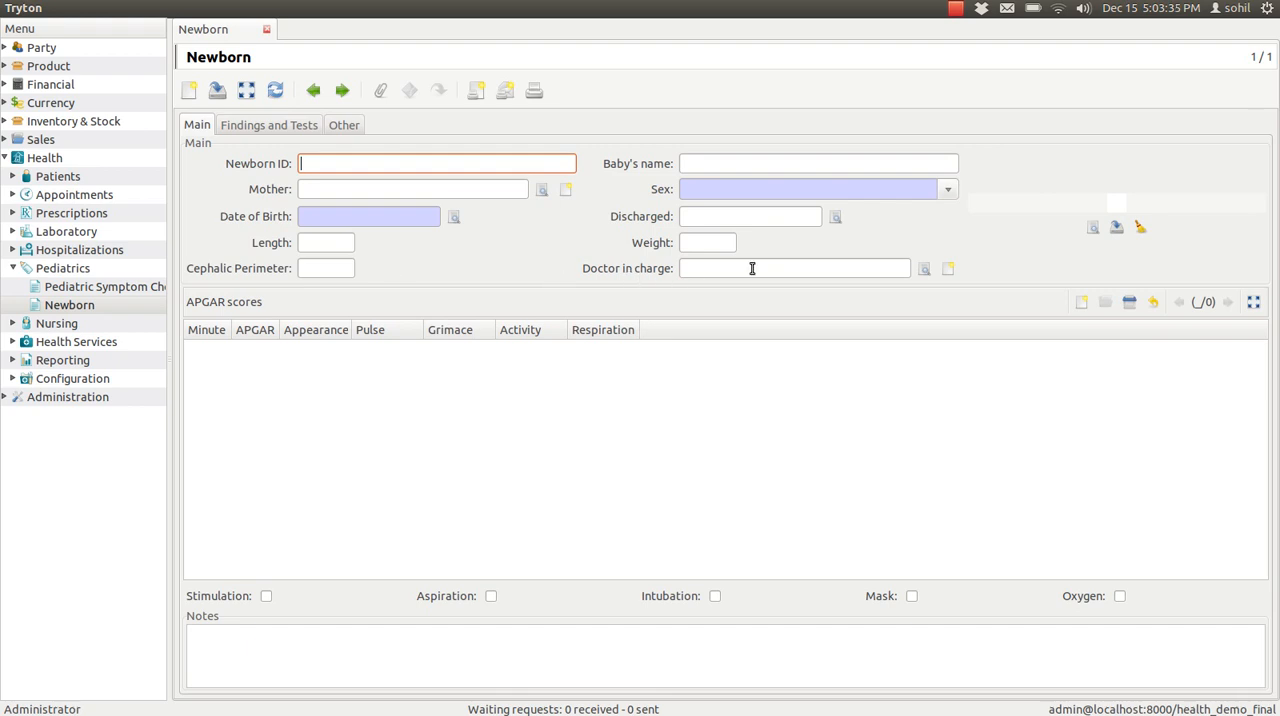
{"action": "mouse_move", "coordinate": [1031, 313]}
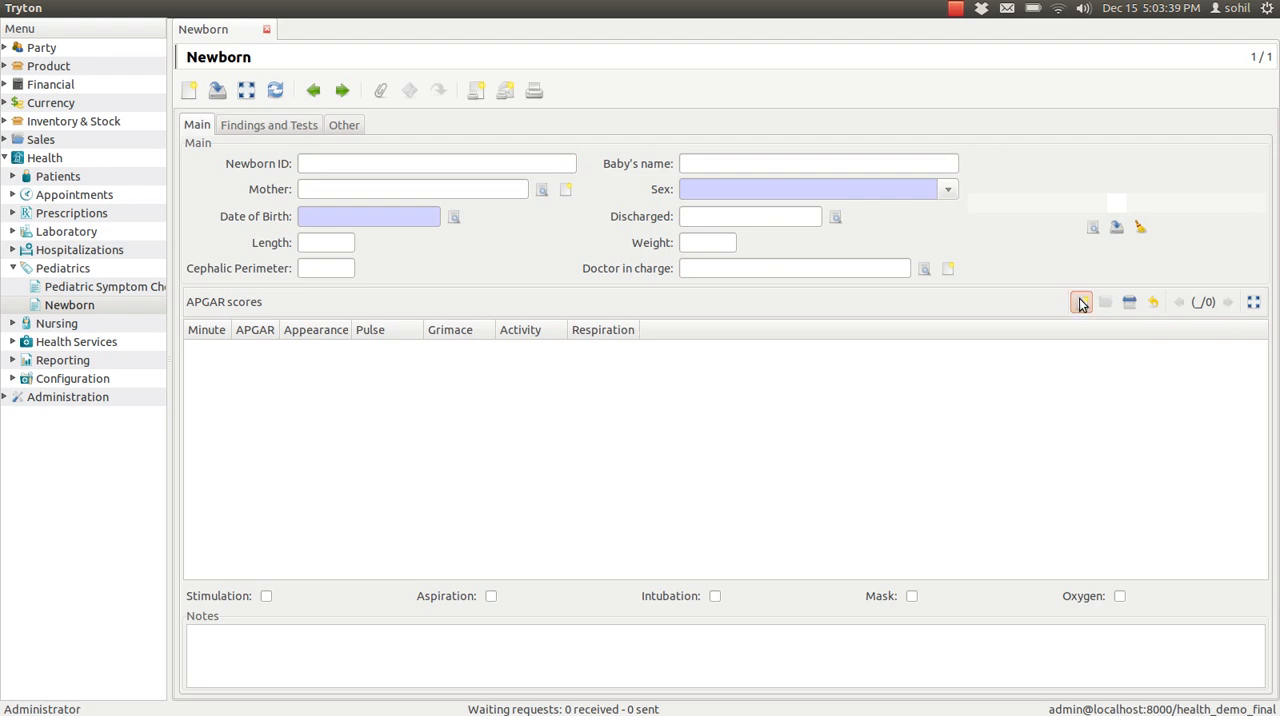
{"action": "left_click", "coordinate": [1081, 302]}
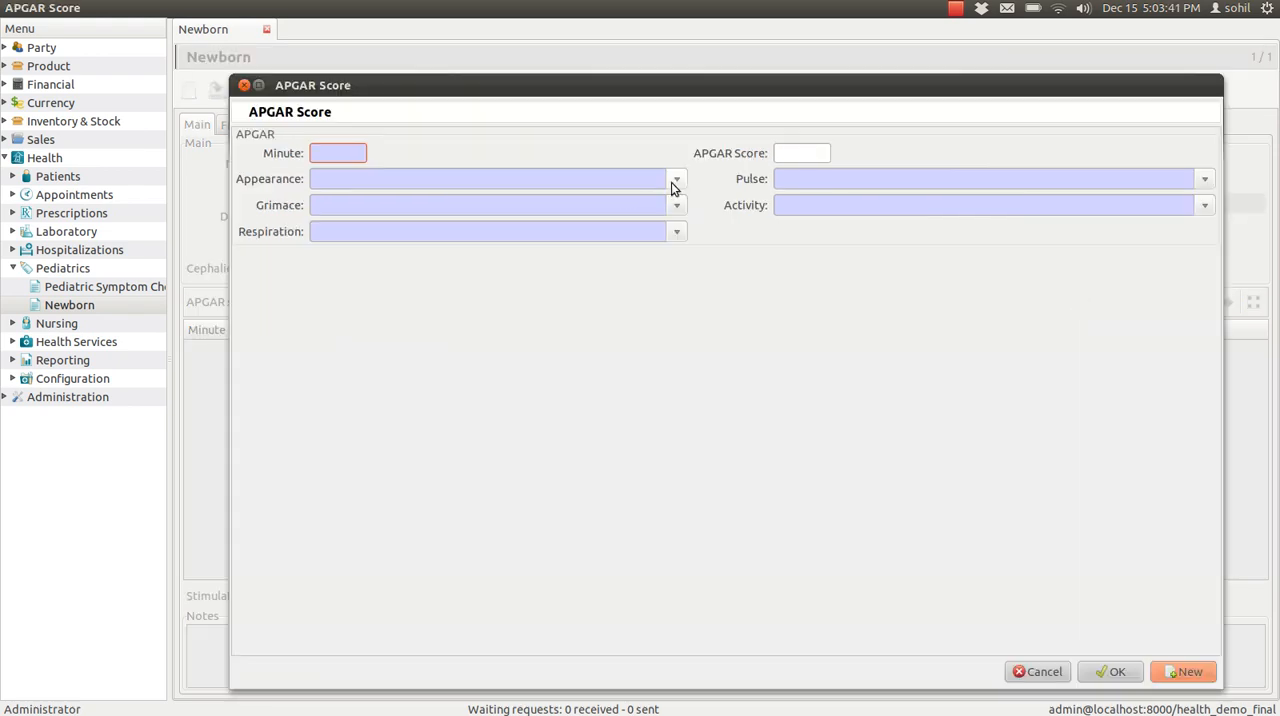
{"action": "left_click", "coordinate": [676, 178]}
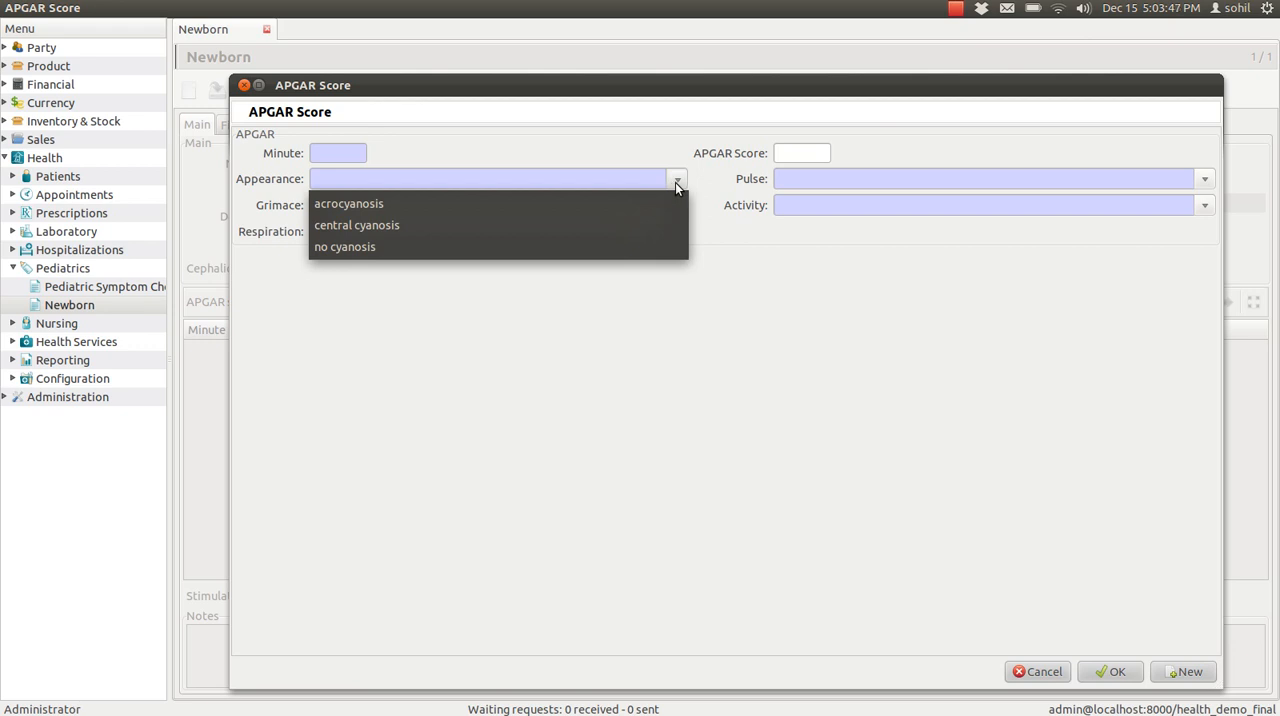
{"action": "left_click", "coordinate": [356, 224]}
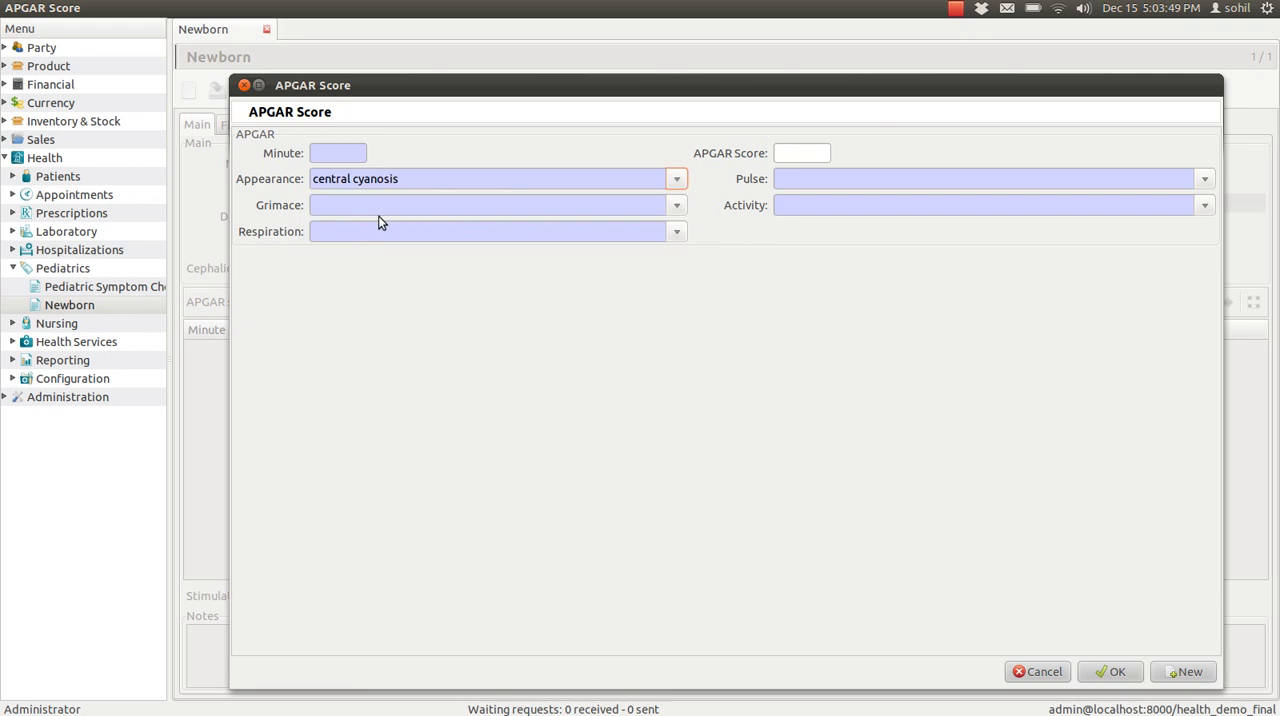
{"action": "left_click", "coordinate": [676, 178]}
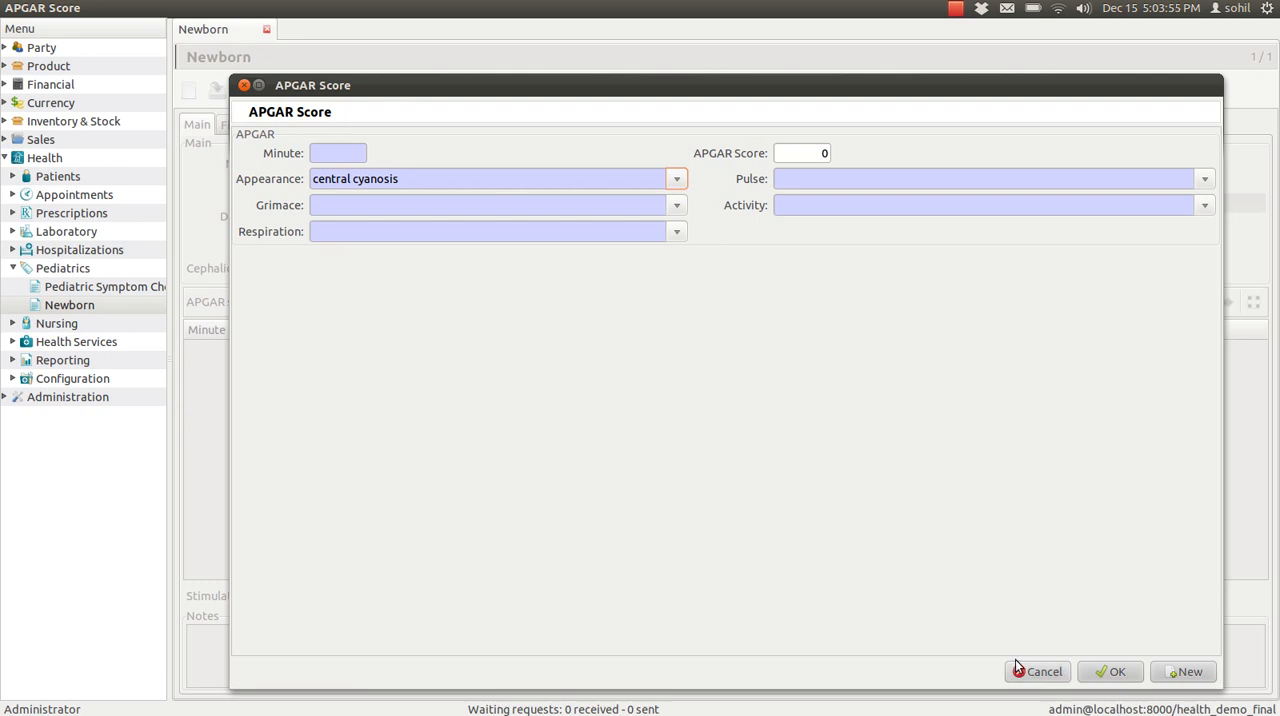
{"action": "left_click", "coordinate": [1037, 671]}
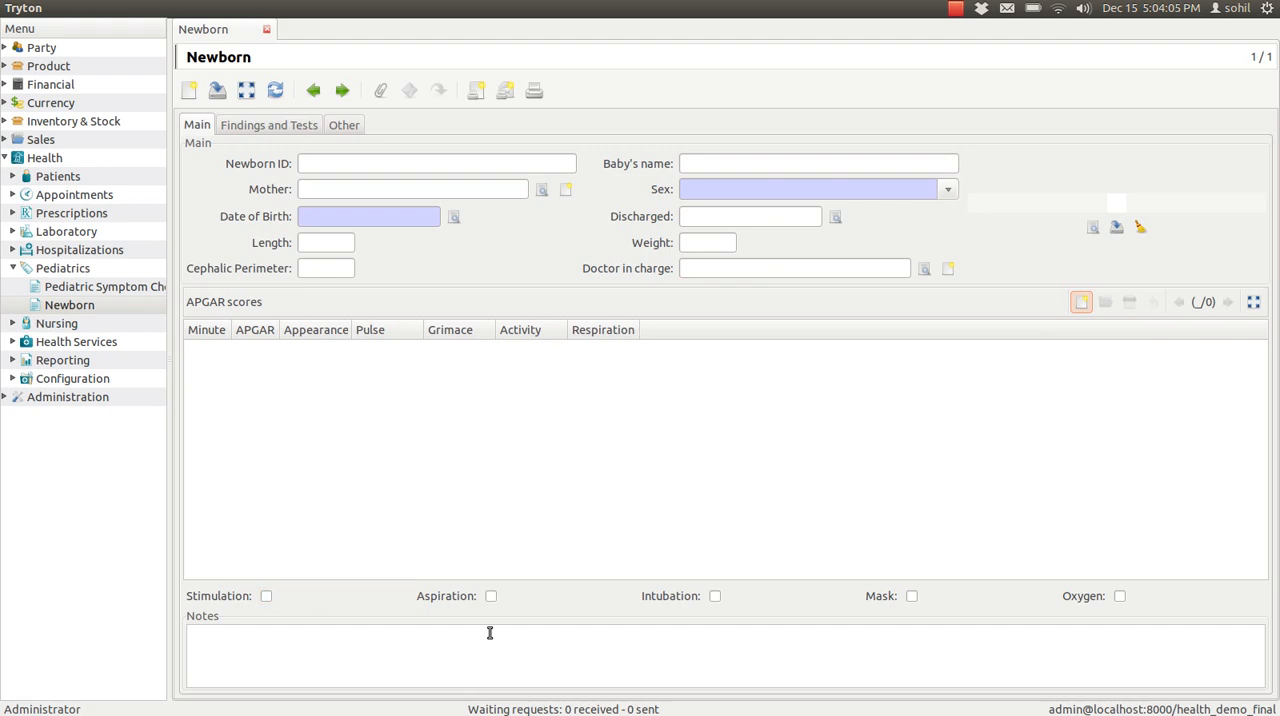
{"action": "mouse_move", "coordinate": [864, 615]}
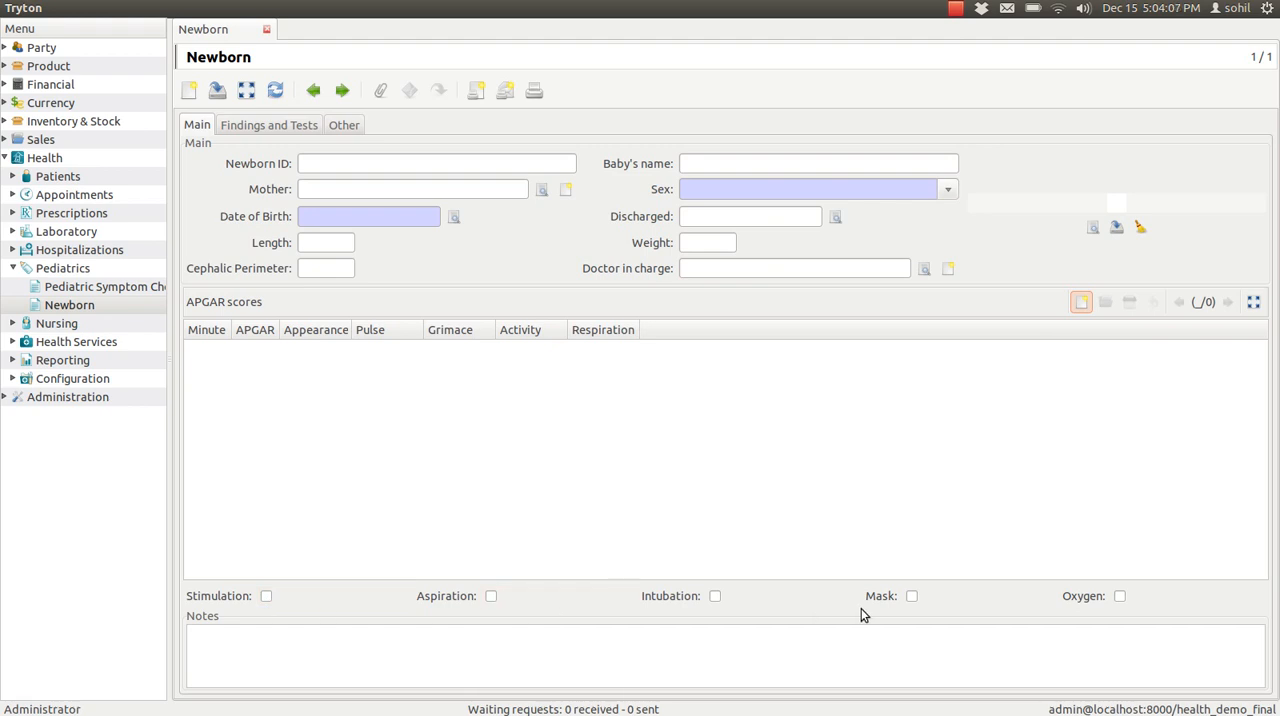
{"action": "mouse_move", "coordinate": [1113, 599]}
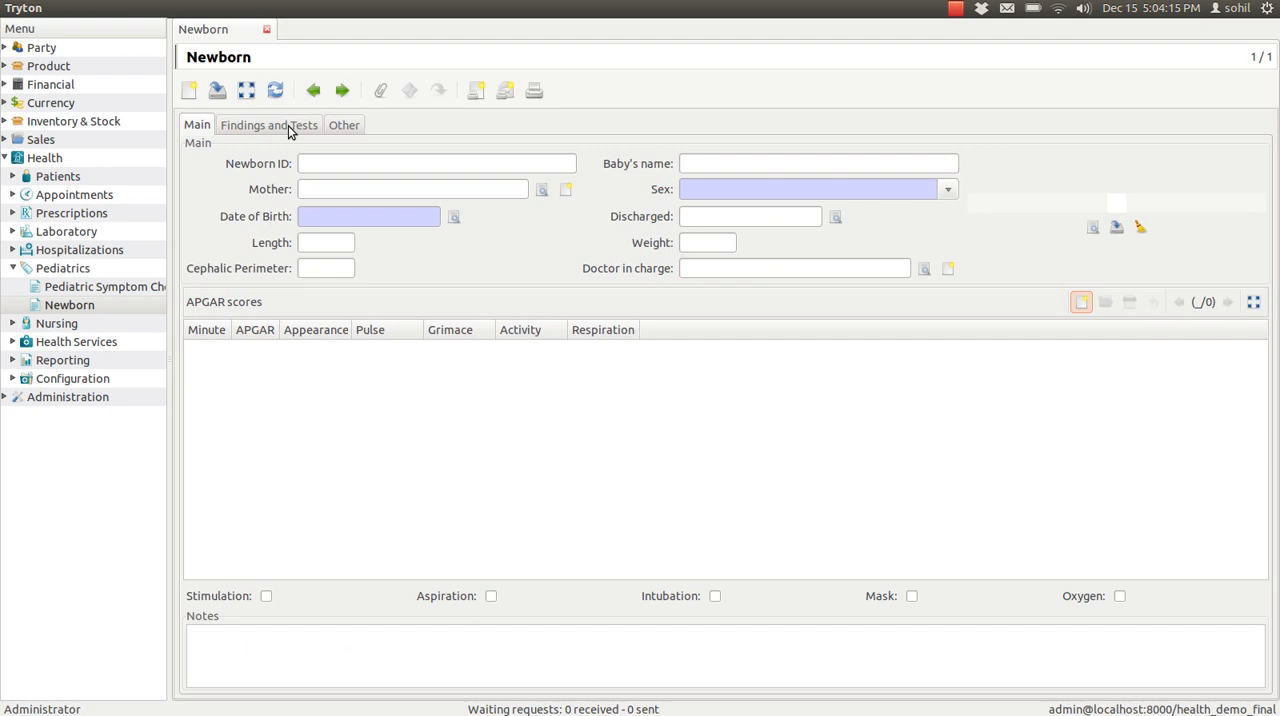
Show the Findings and Tests tab with its empty signs, reflexes, diseases and tests.
{"action": "left_click", "coordinate": [268, 124]}
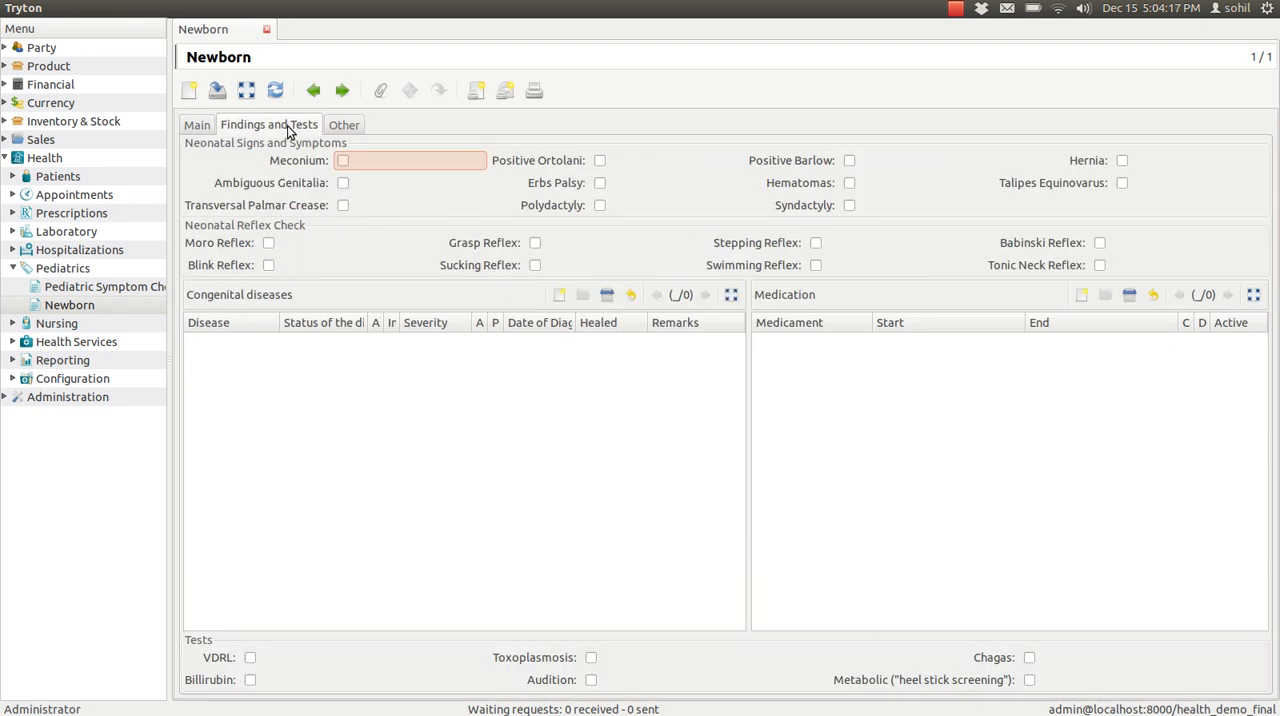
{"action": "mouse_move", "coordinate": [335, 152]}
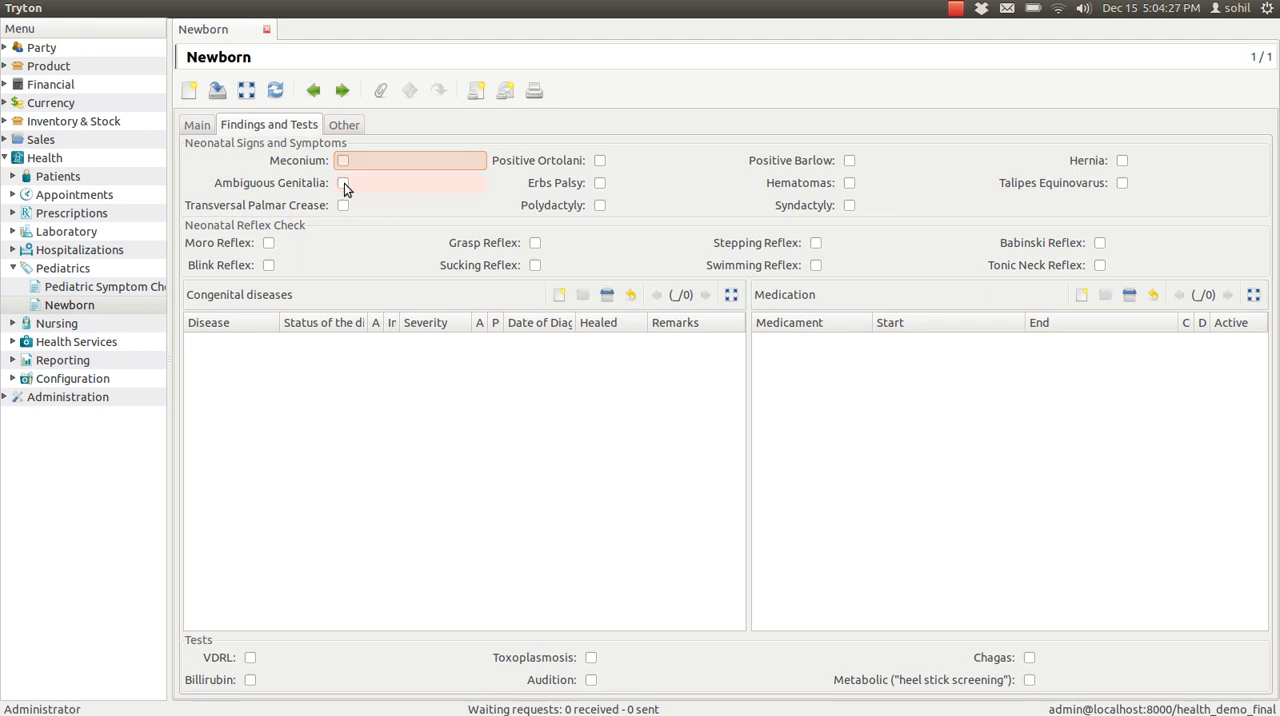
{"action": "mouse_move", "coordinate": [715, 194]}
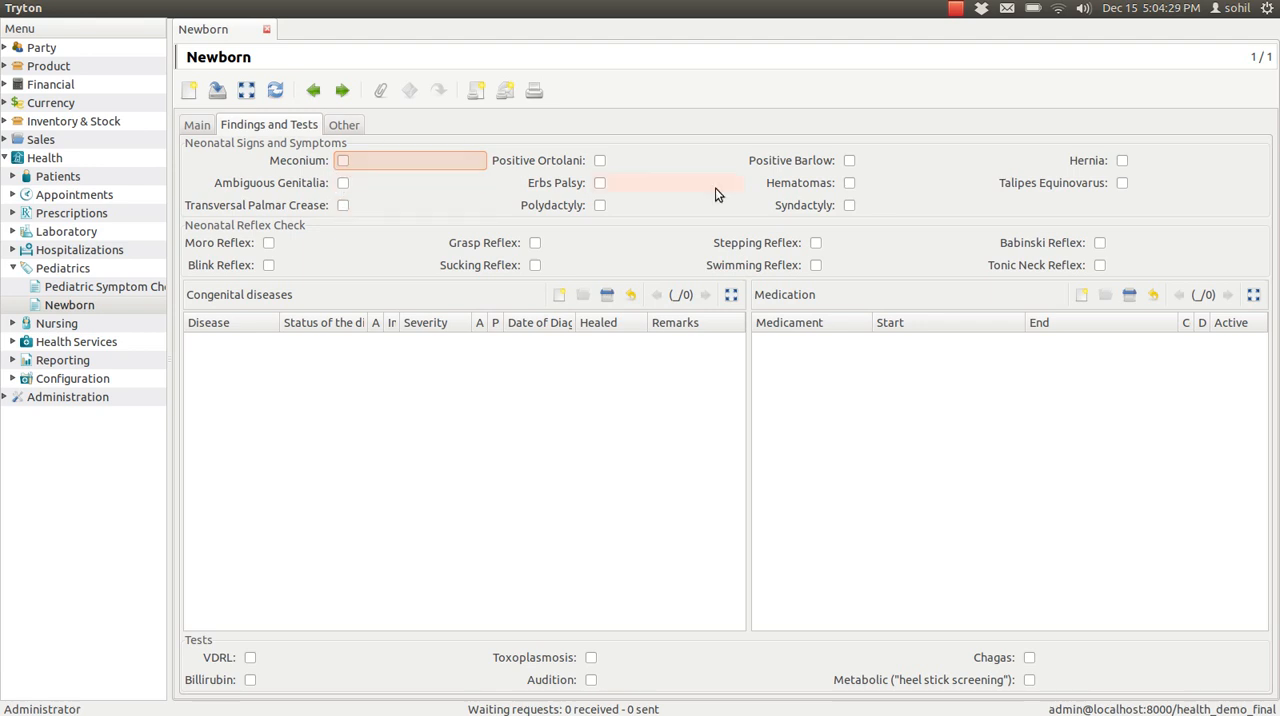
{"action": "mouse_move", "coordinate": [619, 172]}
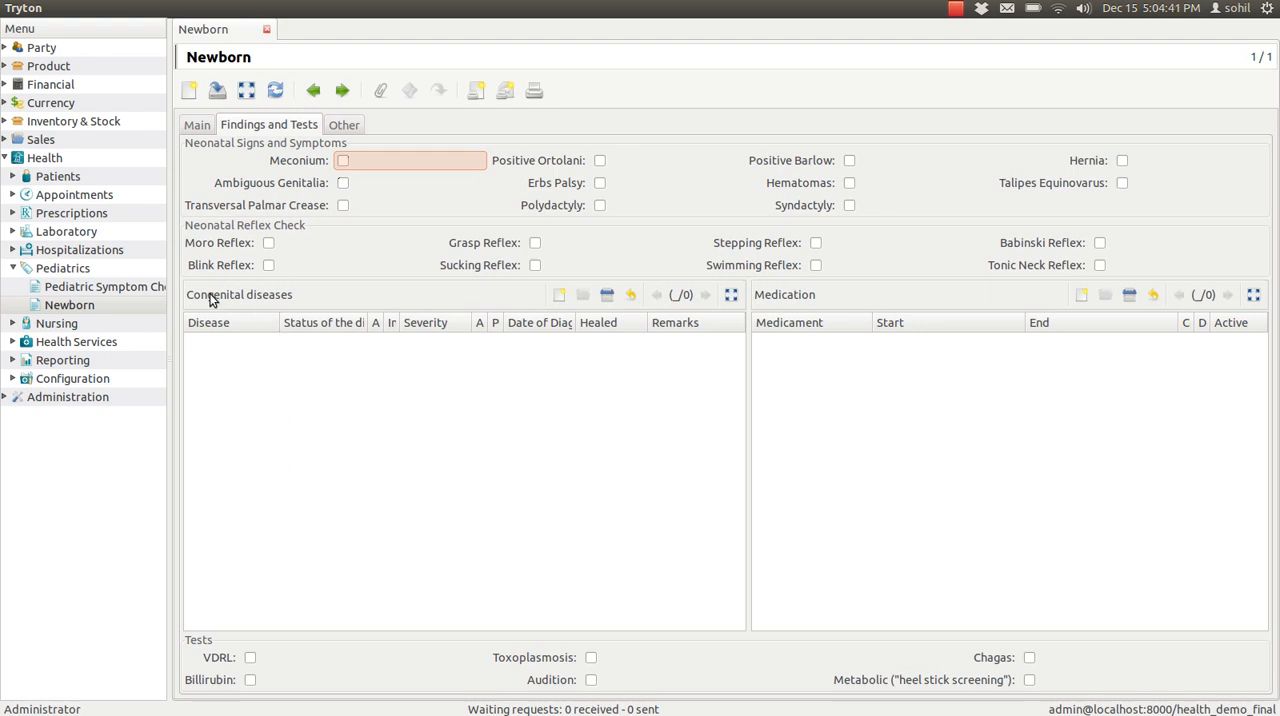
{"action": "mouse_move", "coordinate": [500, 306]}
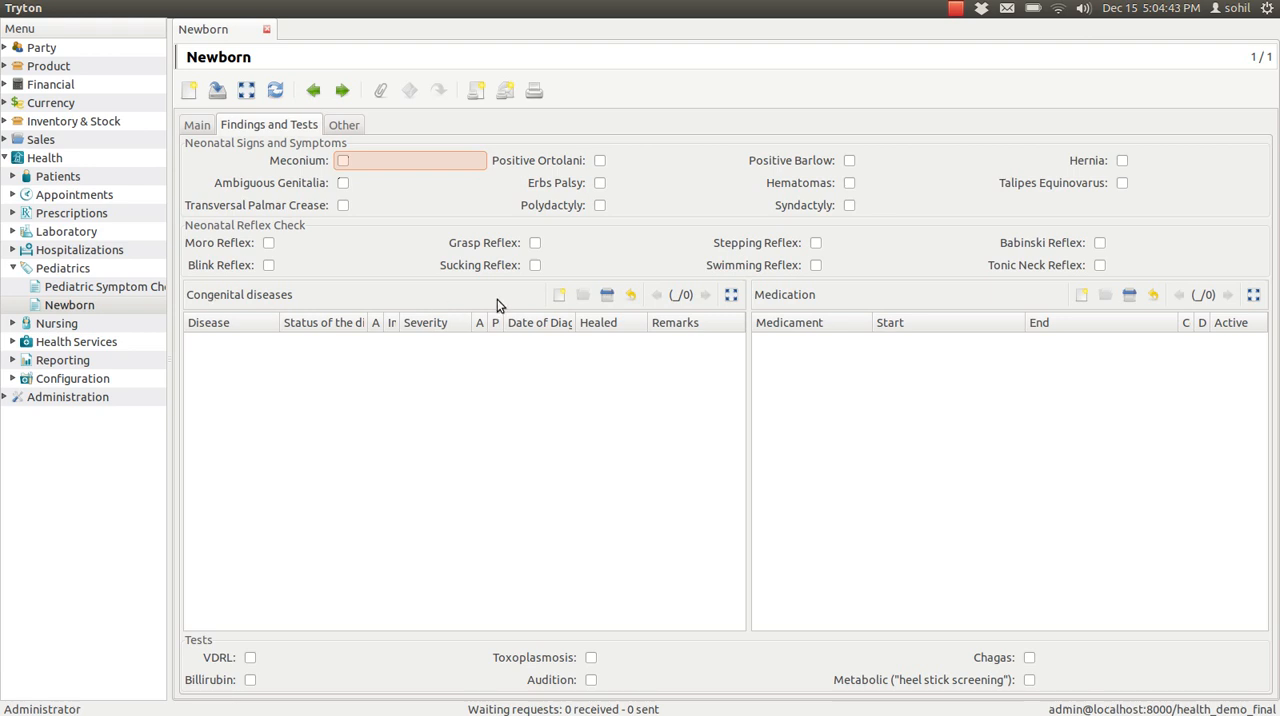
{"action": "mouse_move", "coordinate": [559, 294]}
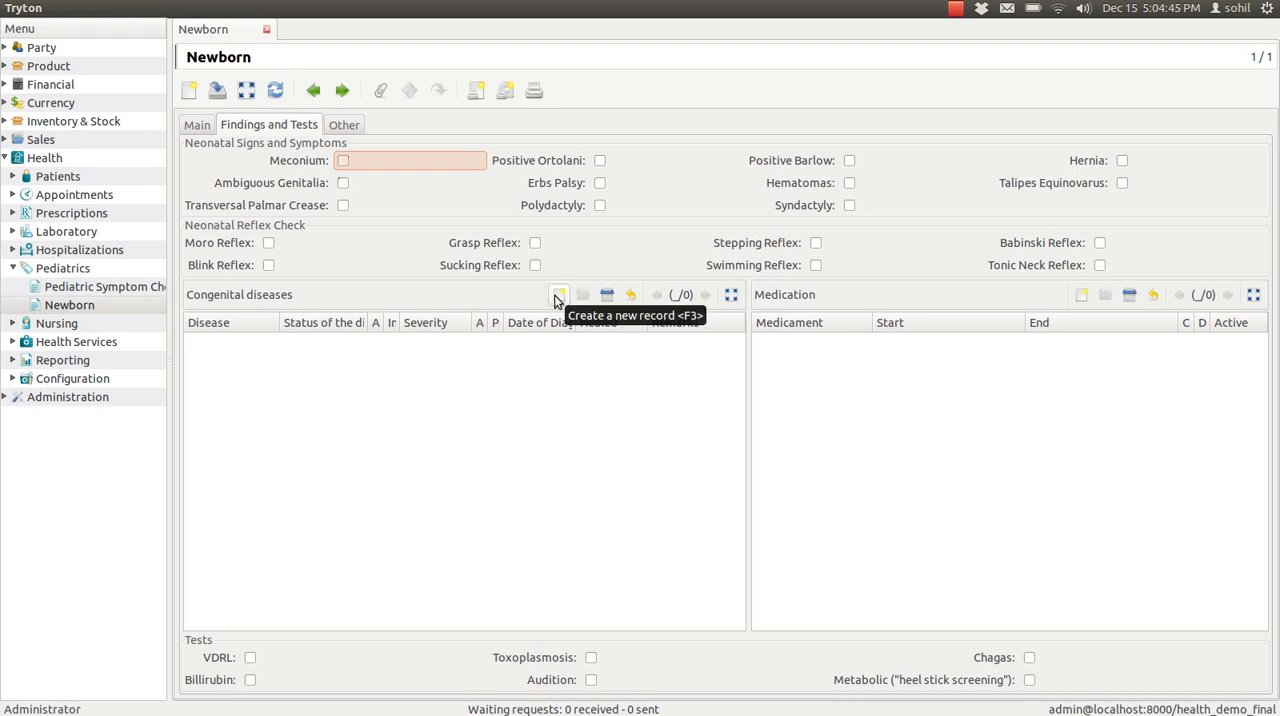
{"action": "mouse_move", "coordinate": [799, 304]}
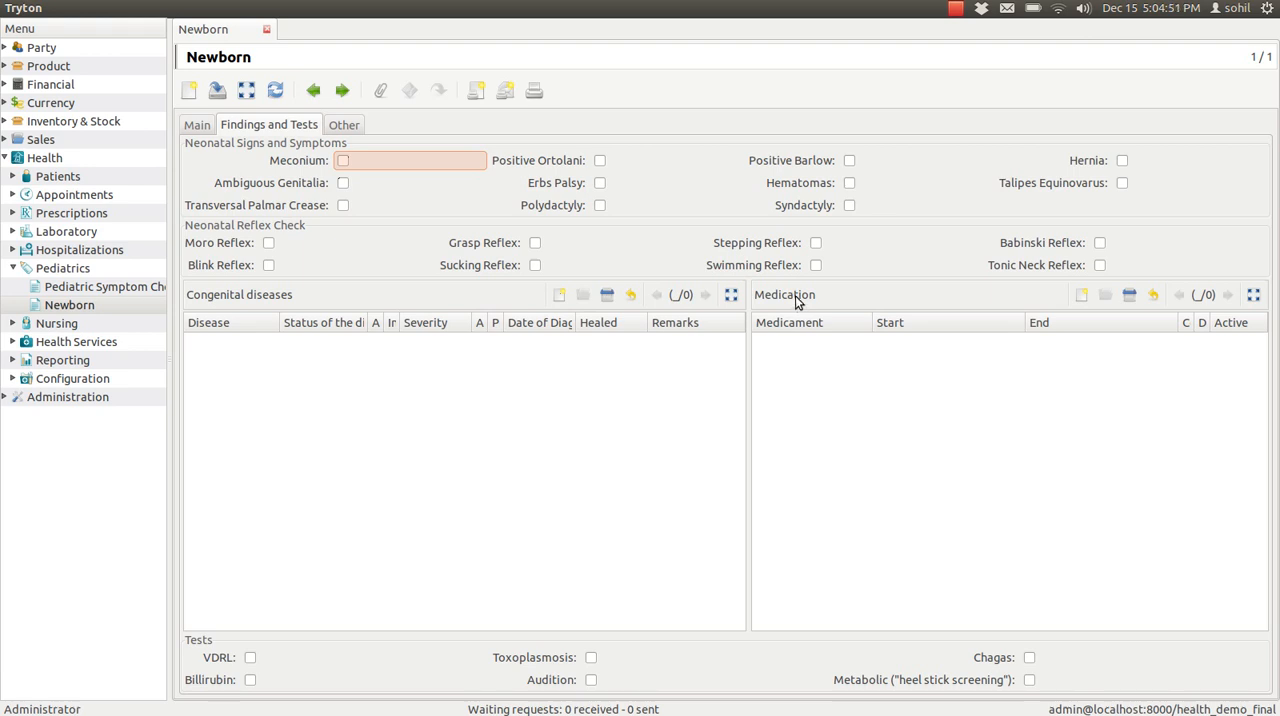
{"action": "mouse_move", "coordinate": [1075, 285]}
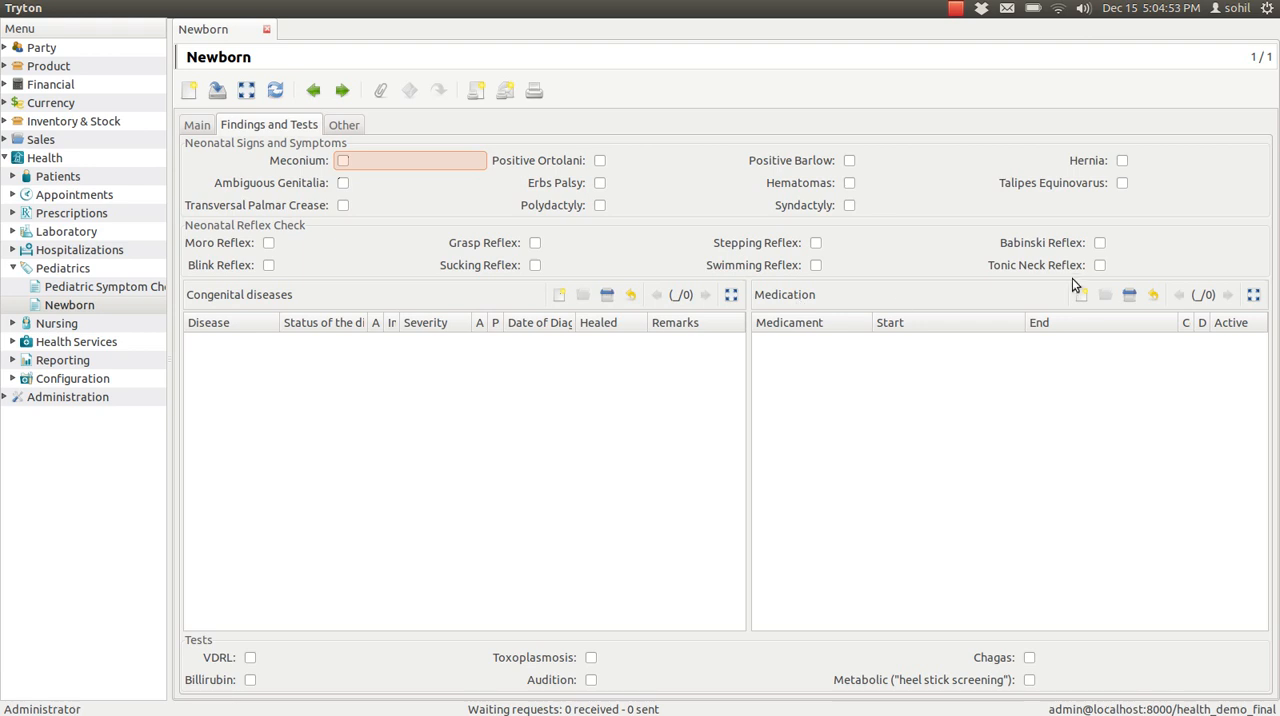
{"action": "mouse_move", "coordinate": [547, 592]}
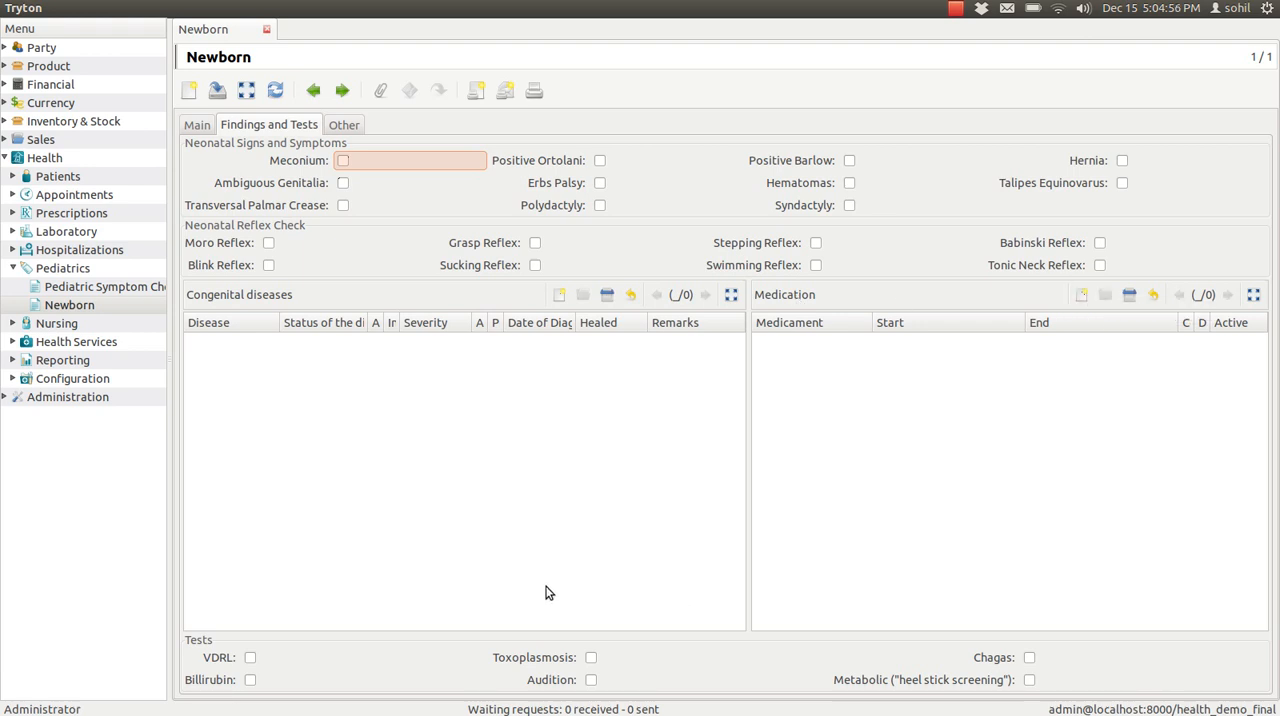
{"action": "mouse_move", "coordinate": [342, 674]}
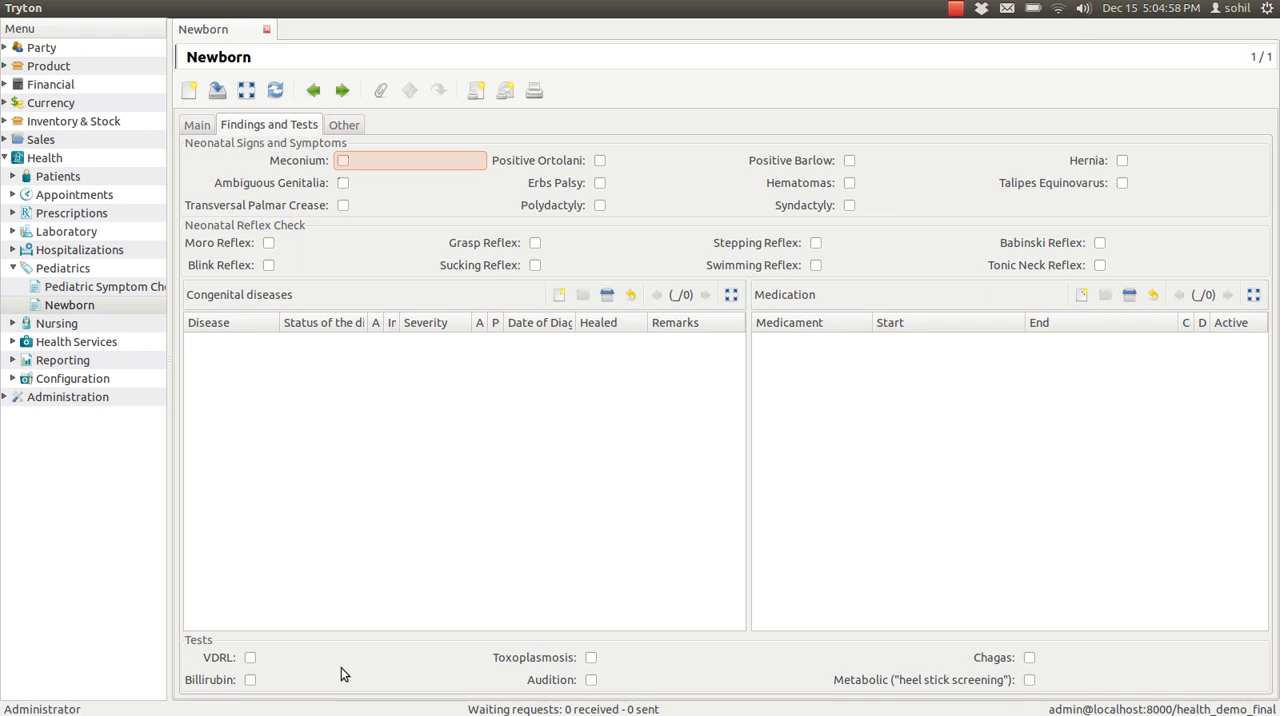
{"action": "mouse_move", "coordinate": [267, 390]}
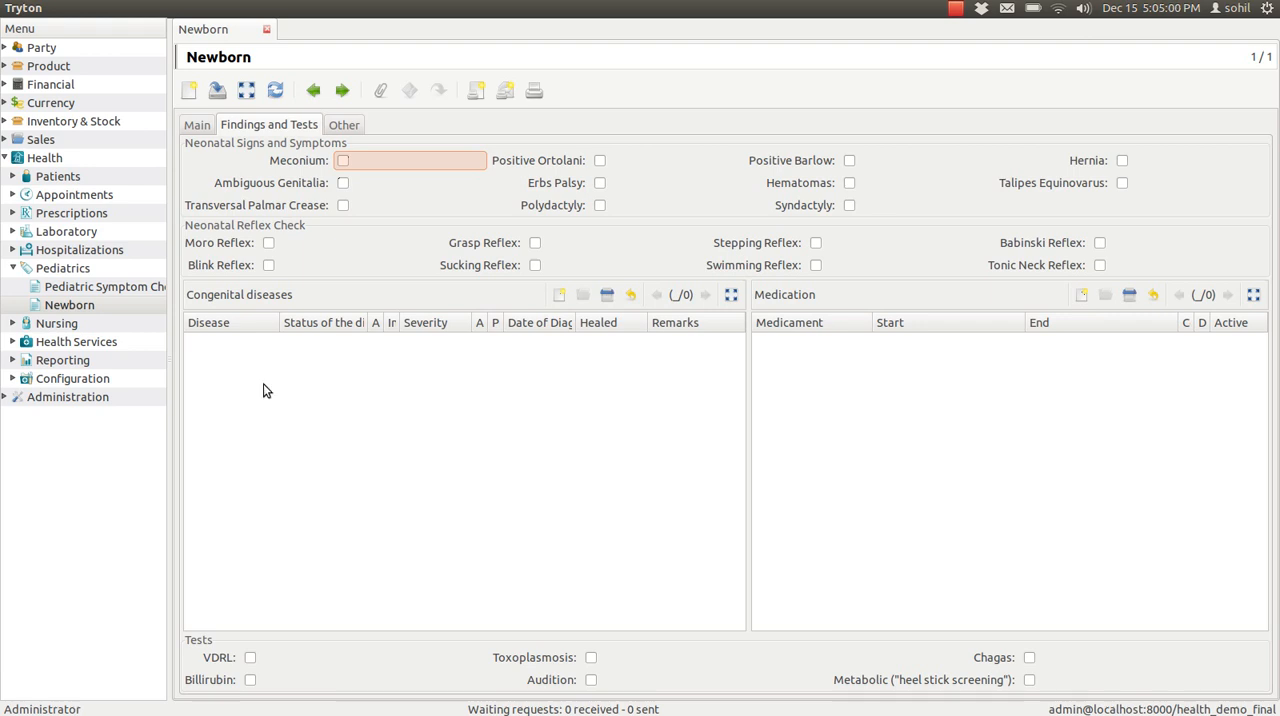
{"action": "mouse_move", "coordinate": [352, 124]}
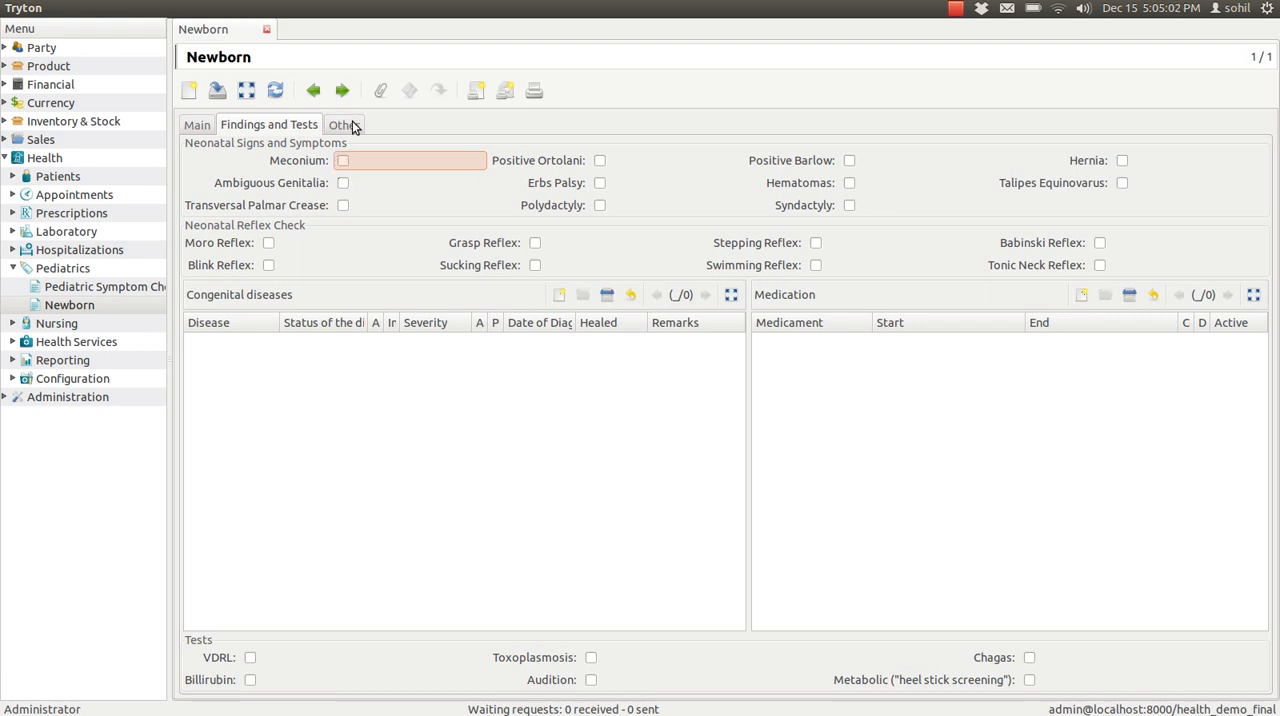
View the empty Deceased section on the Other tab, then return to Main.
{"action": "left_click", "coordinate": [344, 124]}
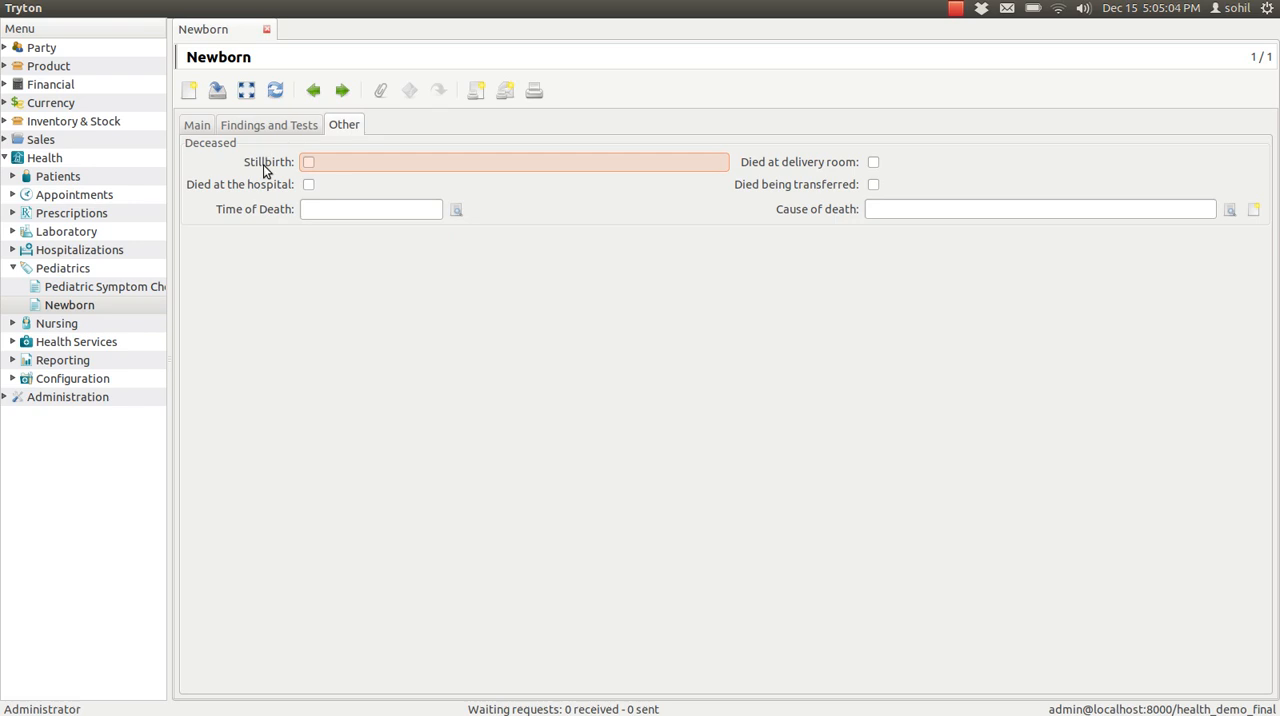
{"action": "mouse_move", "coordinate": [192, 148]}
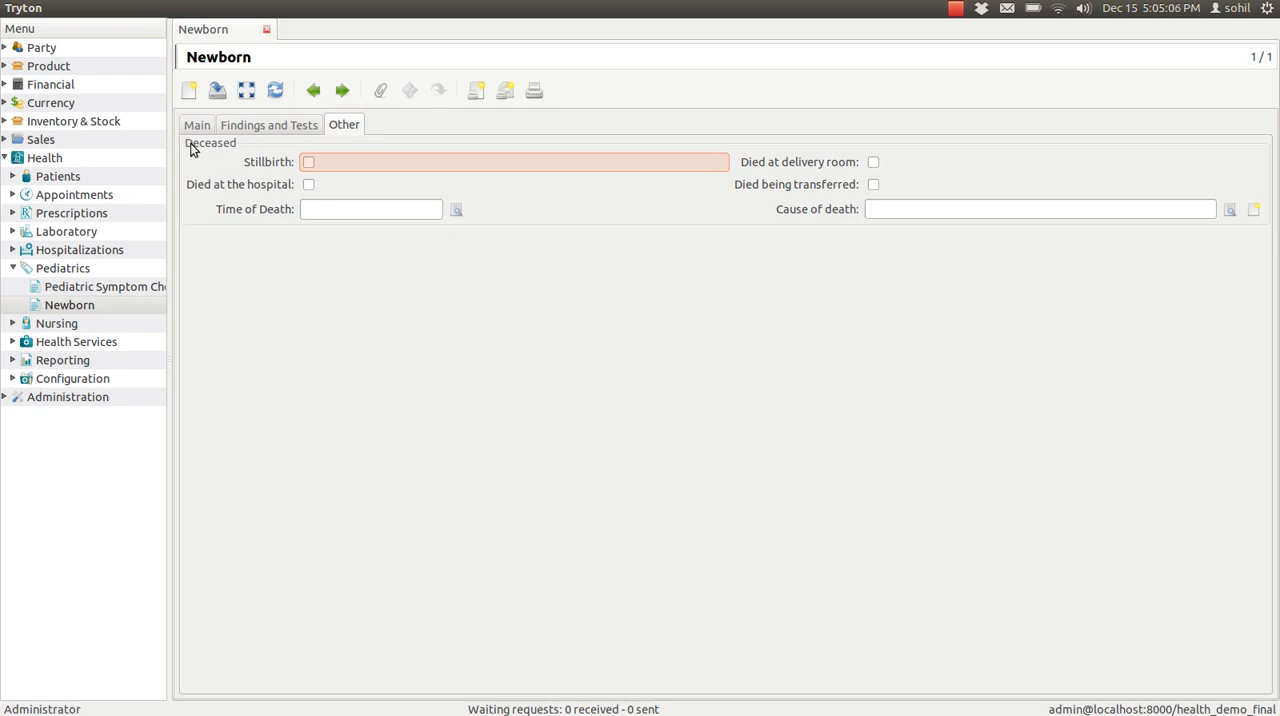
{"action": "mouse_move", "coordinate": [611, 181]}
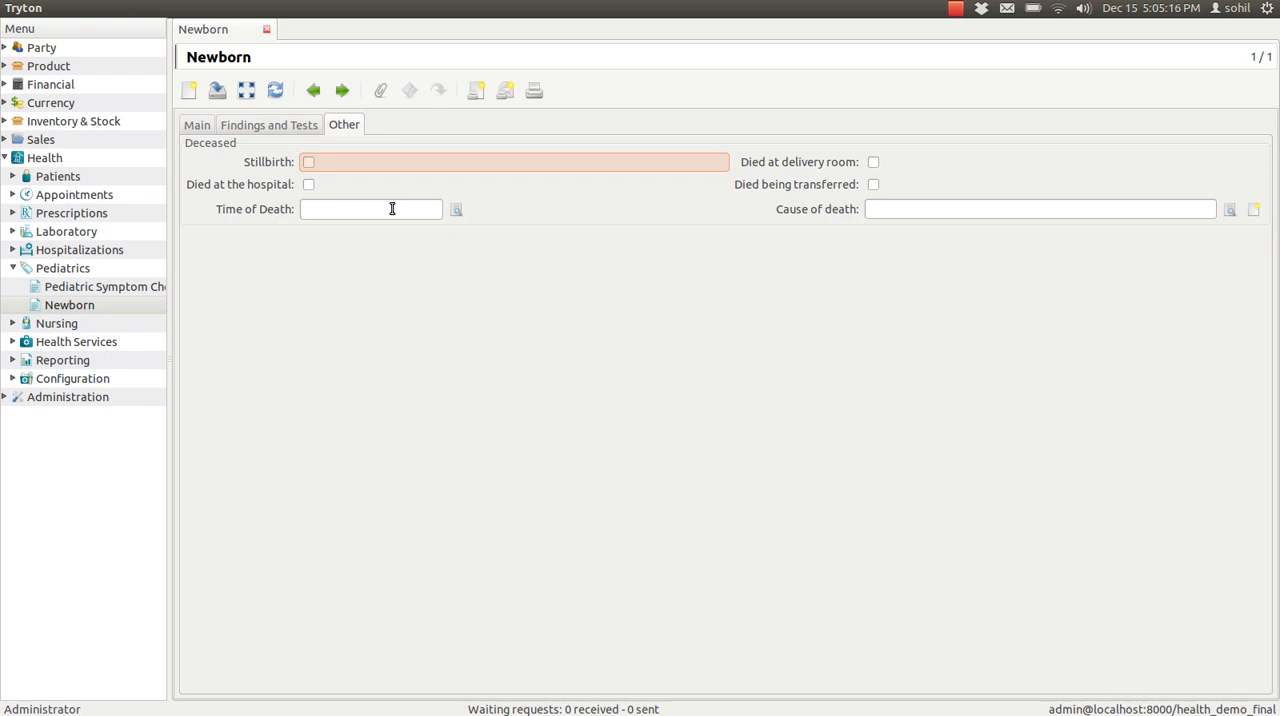
{"action": "mouse_move", "coordinate": [214, 150]}
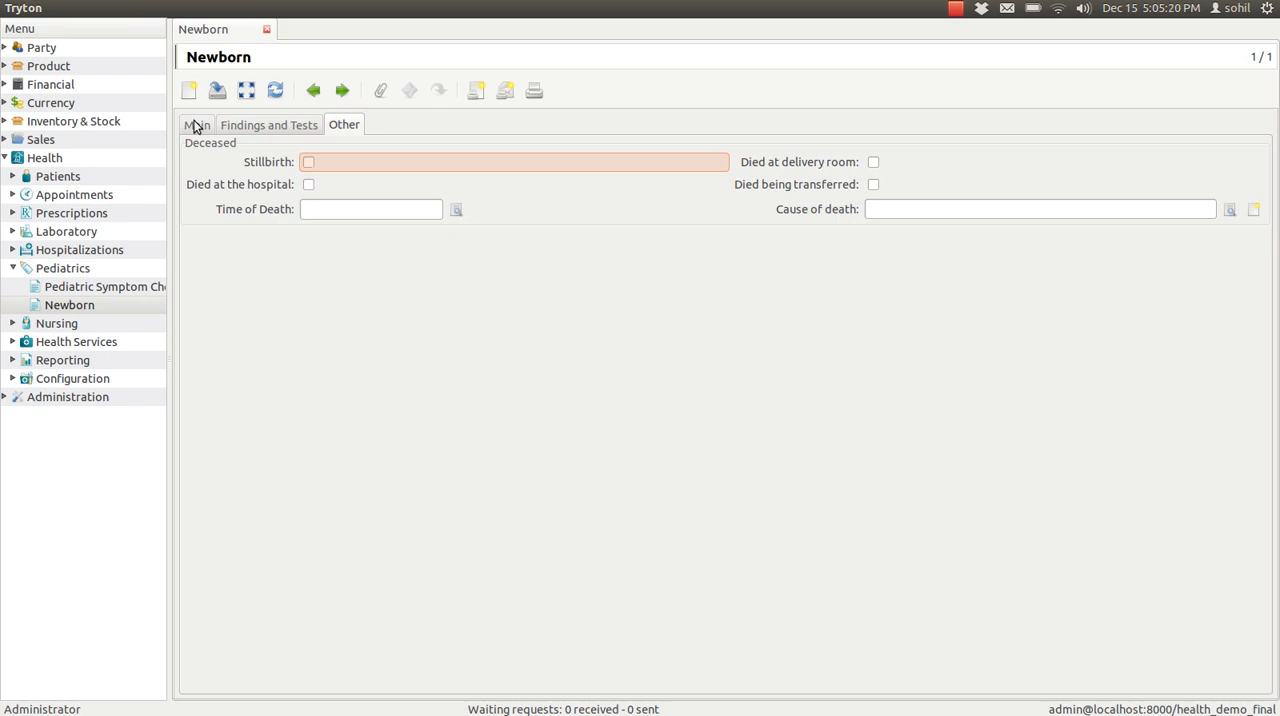
{"action": "left_click", "coordinate": [196, 124]}
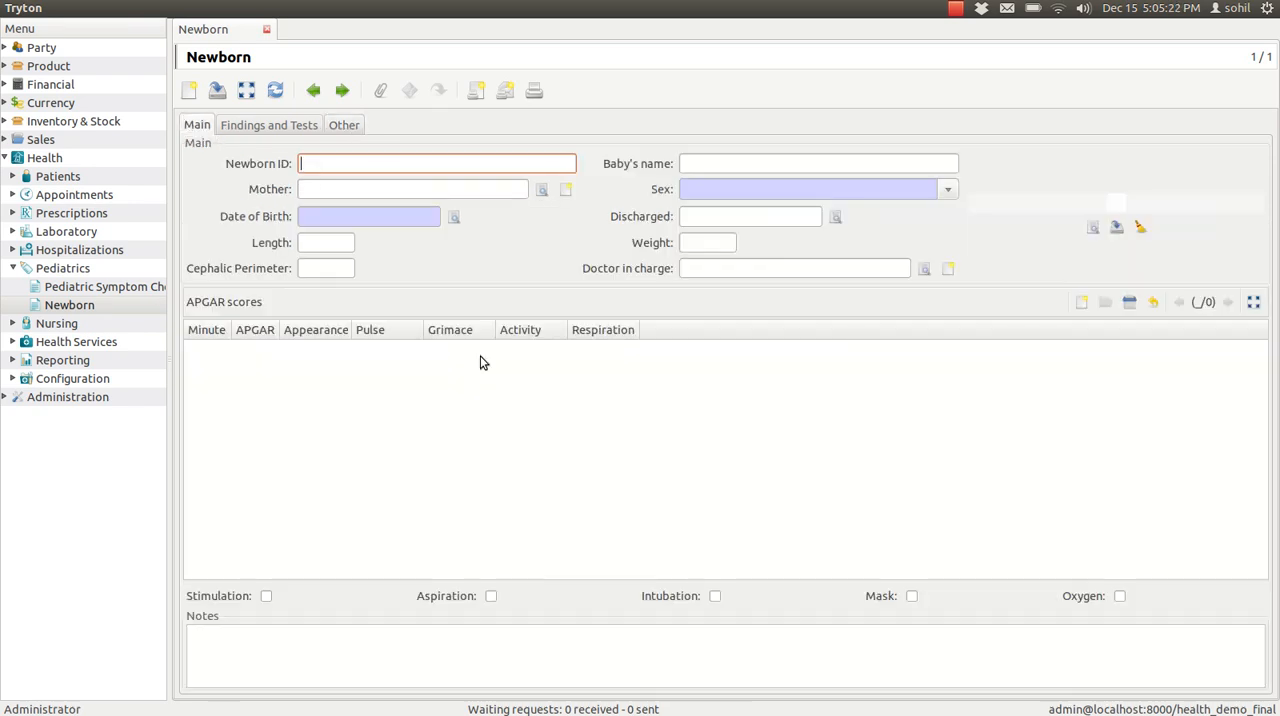
{"action": "mouse_move", "coordinate": [245, 220]}
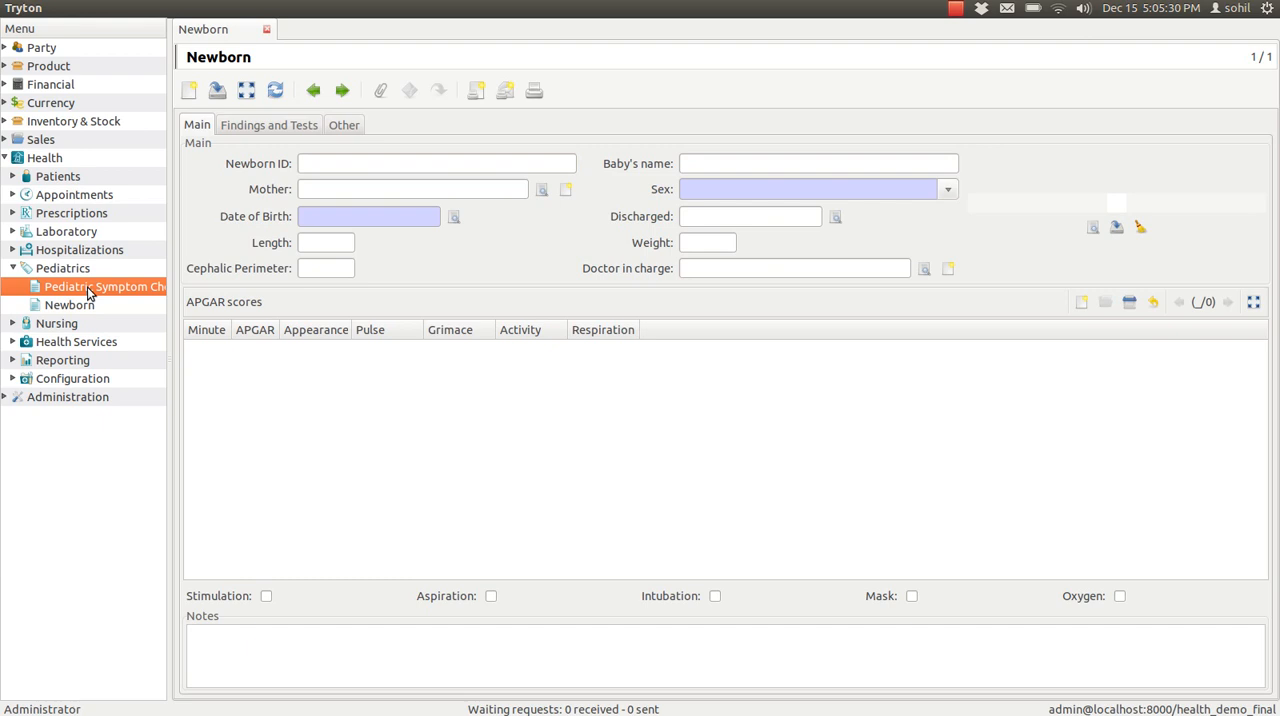
Open Health > Pediatrics > Pediatric Symptom Checklist, an empty list.
{"action": "left_click", "coordinate": [105, 287]}
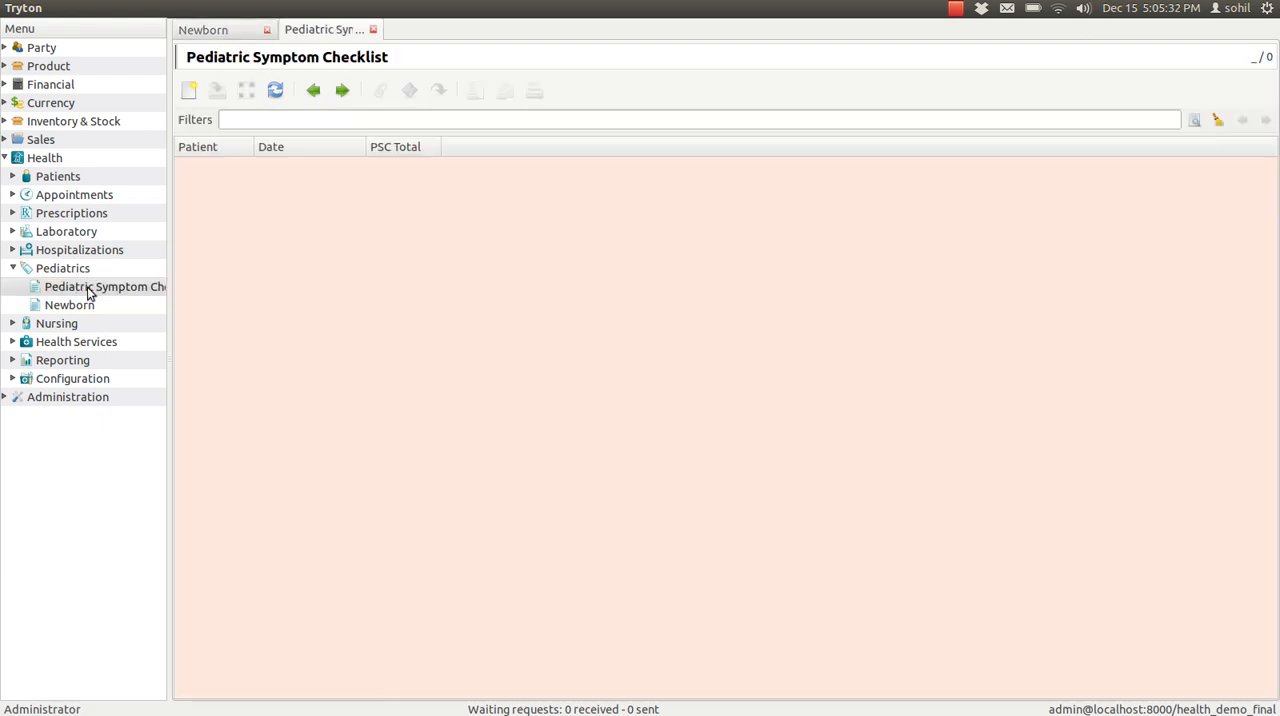
{"action": "mouse_move", "coordinate": [304, 206]}
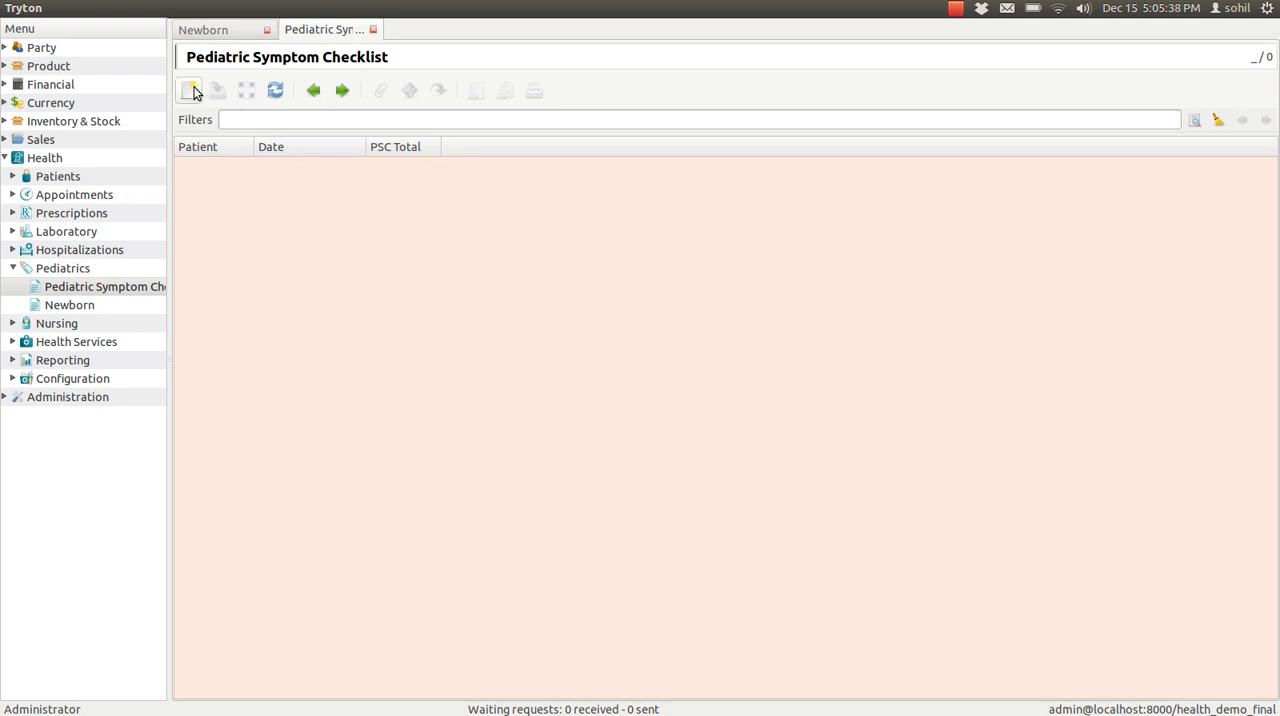
{"action": "mouse_move", "coordinate": [189, 90]}
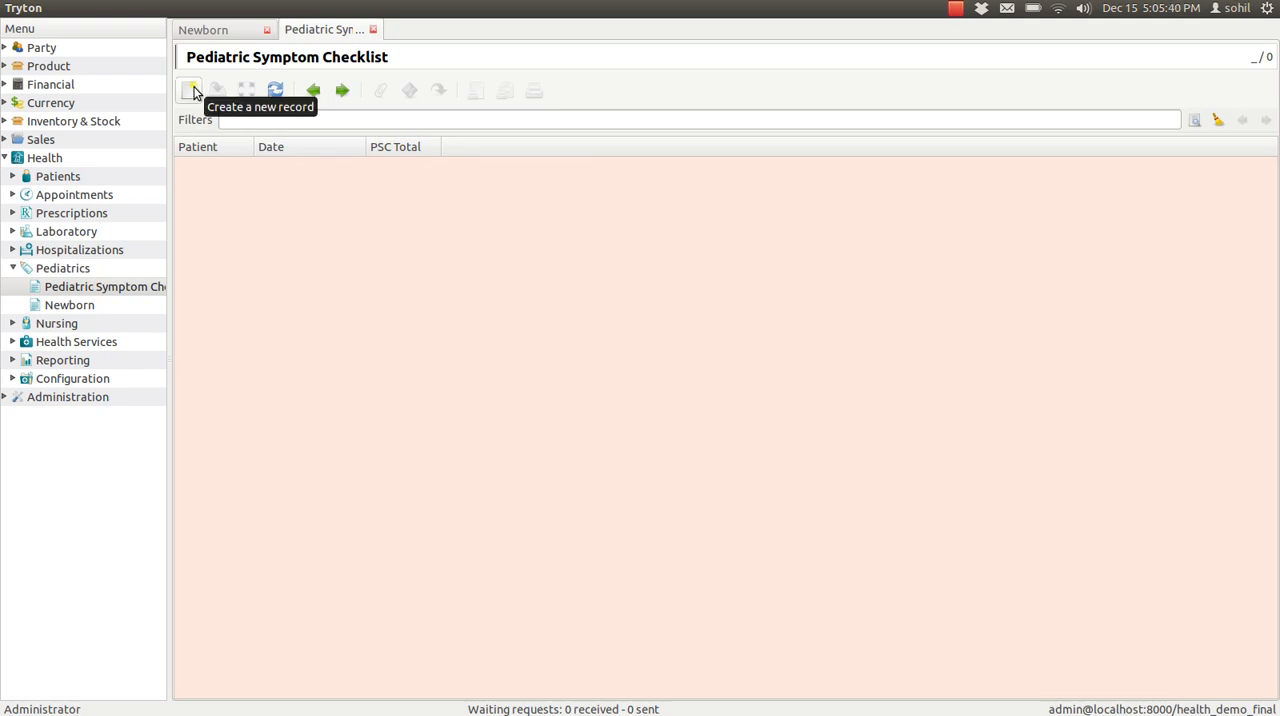
Create a blank checklist and preview the aches-and-pains choices: Never, Sometimes, Often.
{"action": "left_click", "coordinate": [189, 90]}
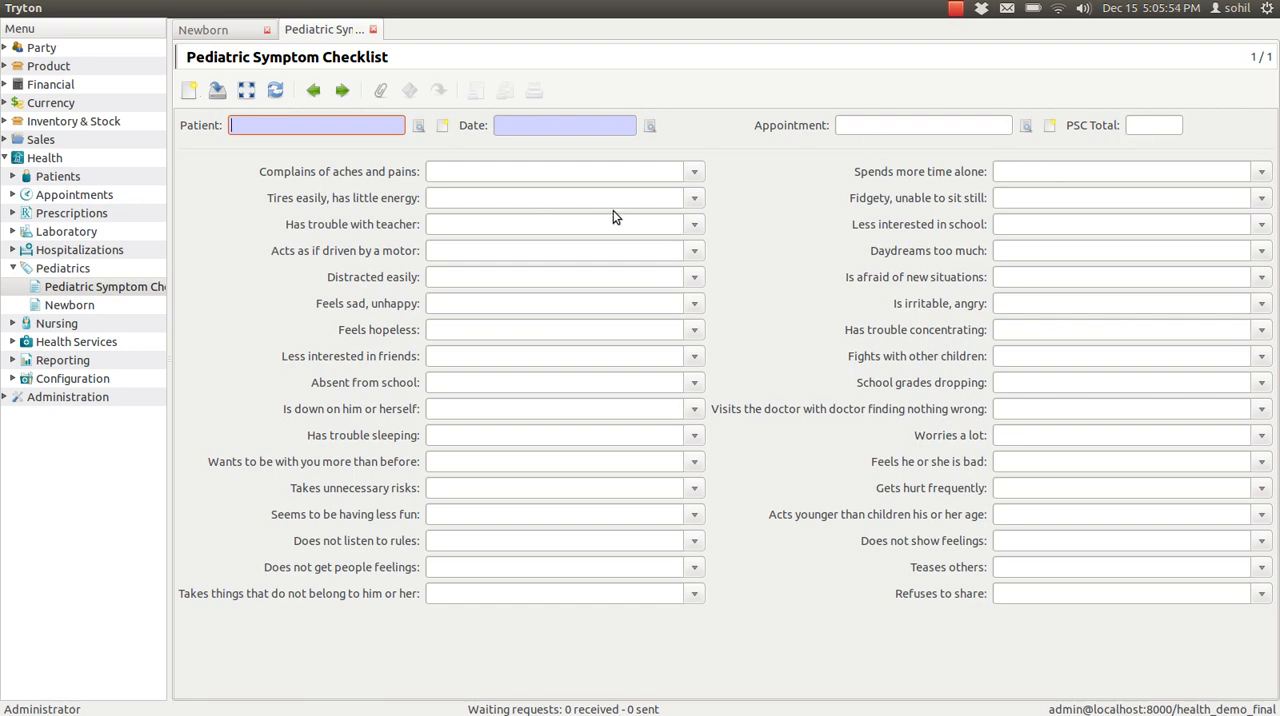
{"action": "mouse_move", "coordinate": [683, 183]}
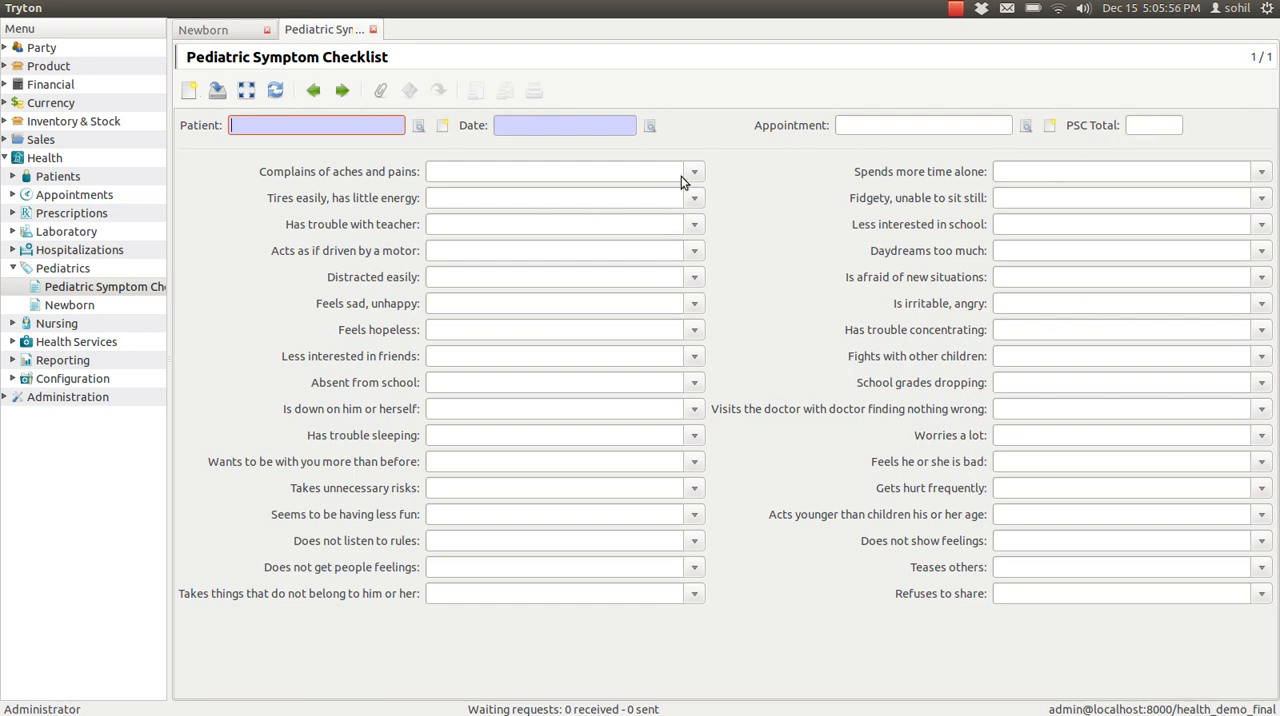
{"action": "left_click", "coordinate": [693, 171]}
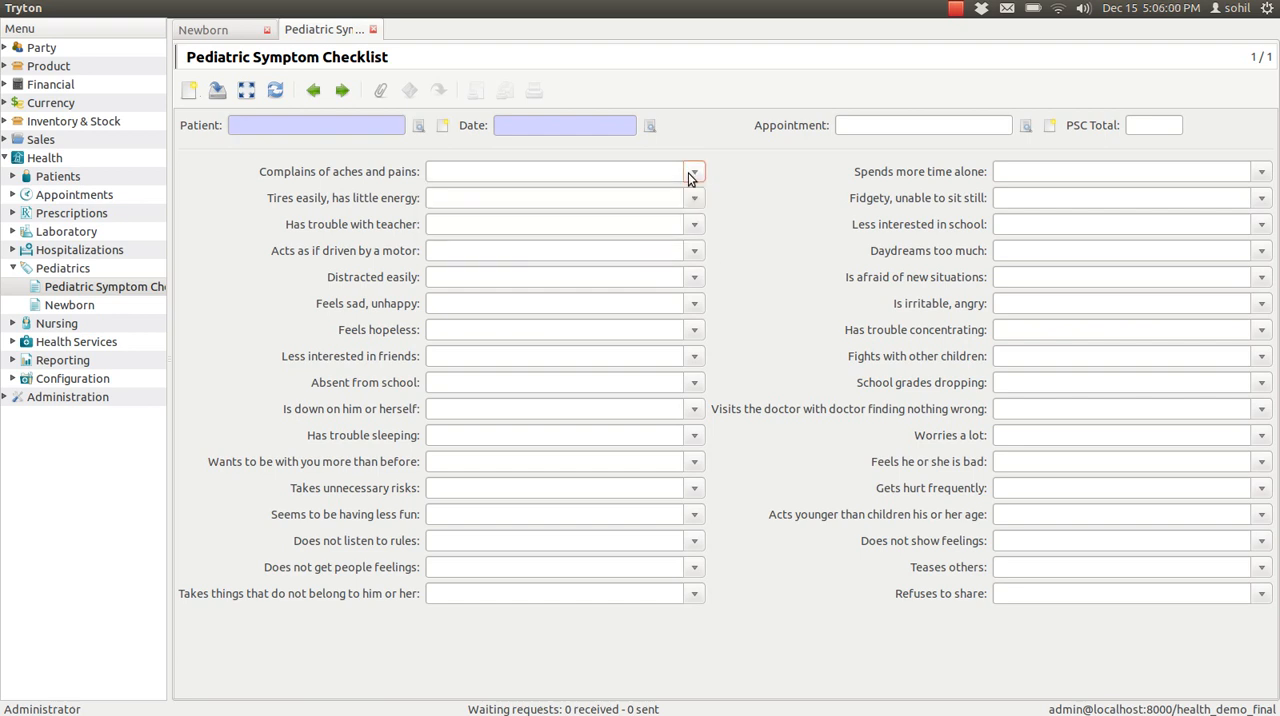
{"action": "left_click", "coordinate": [694, 171]}
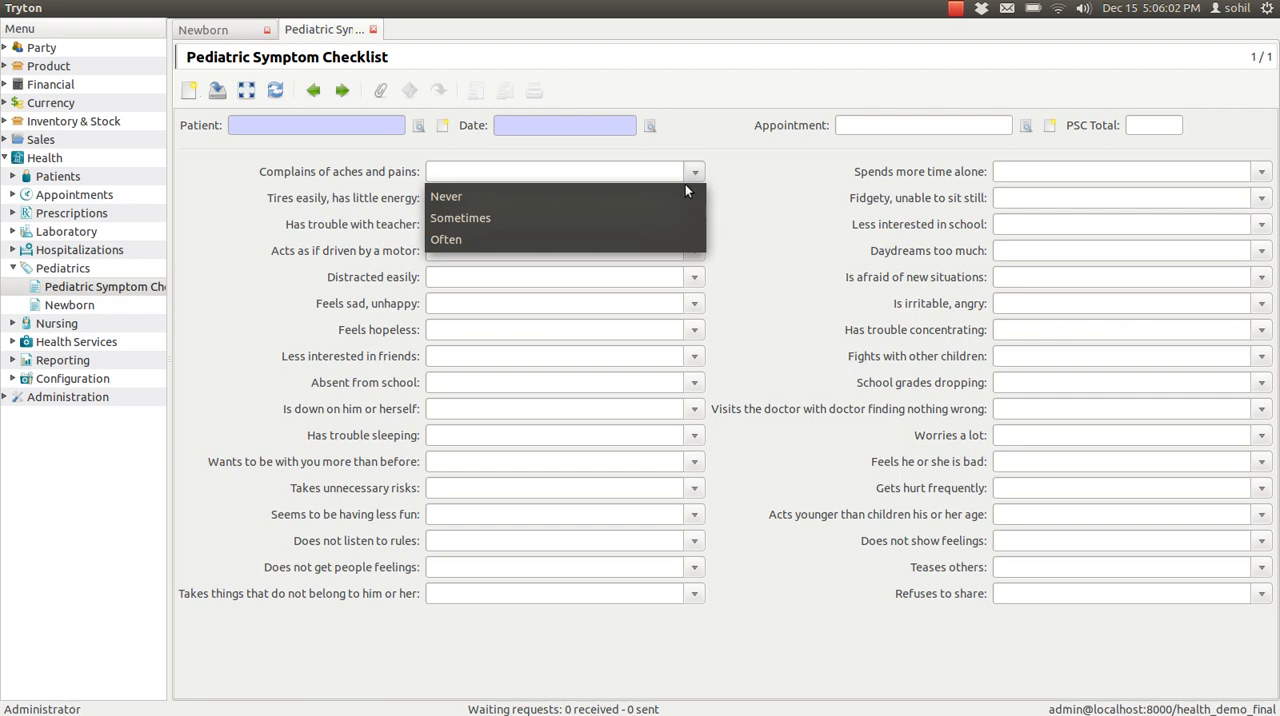
{"action": "left_click", "coordinate": [694, 171]}
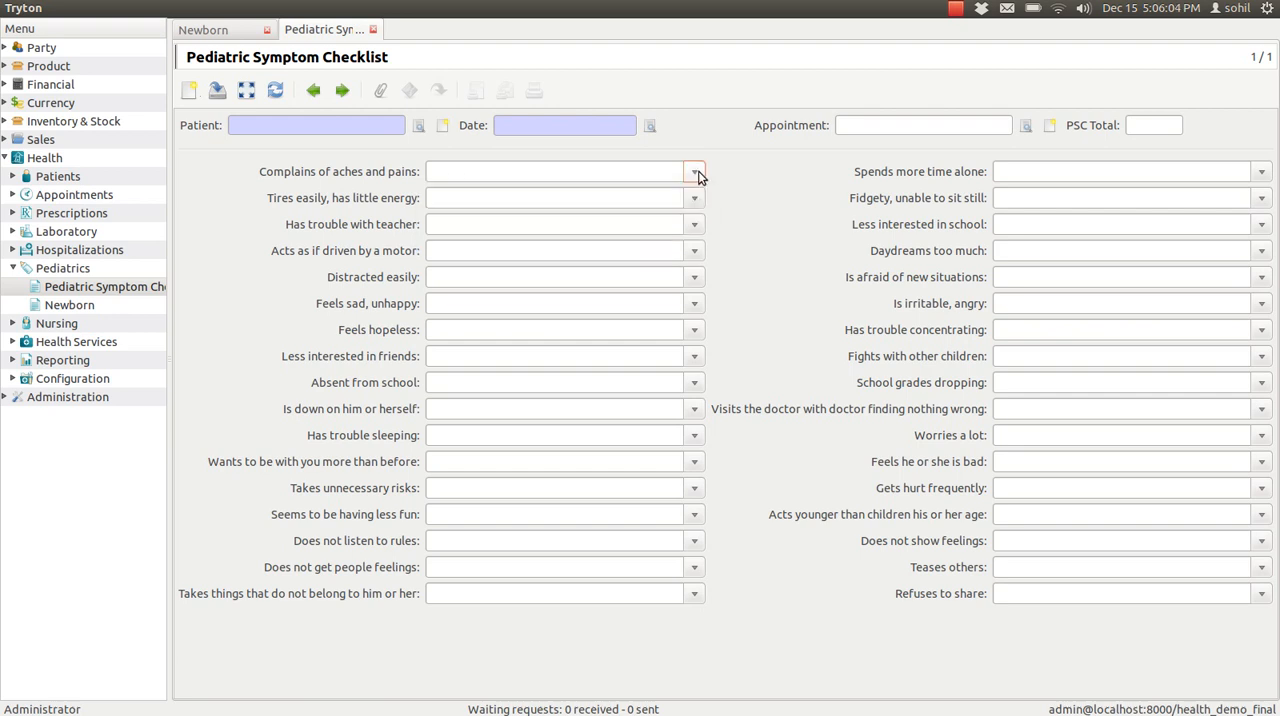
{"action": "mouse_move", "coordinate": [469, 194]}
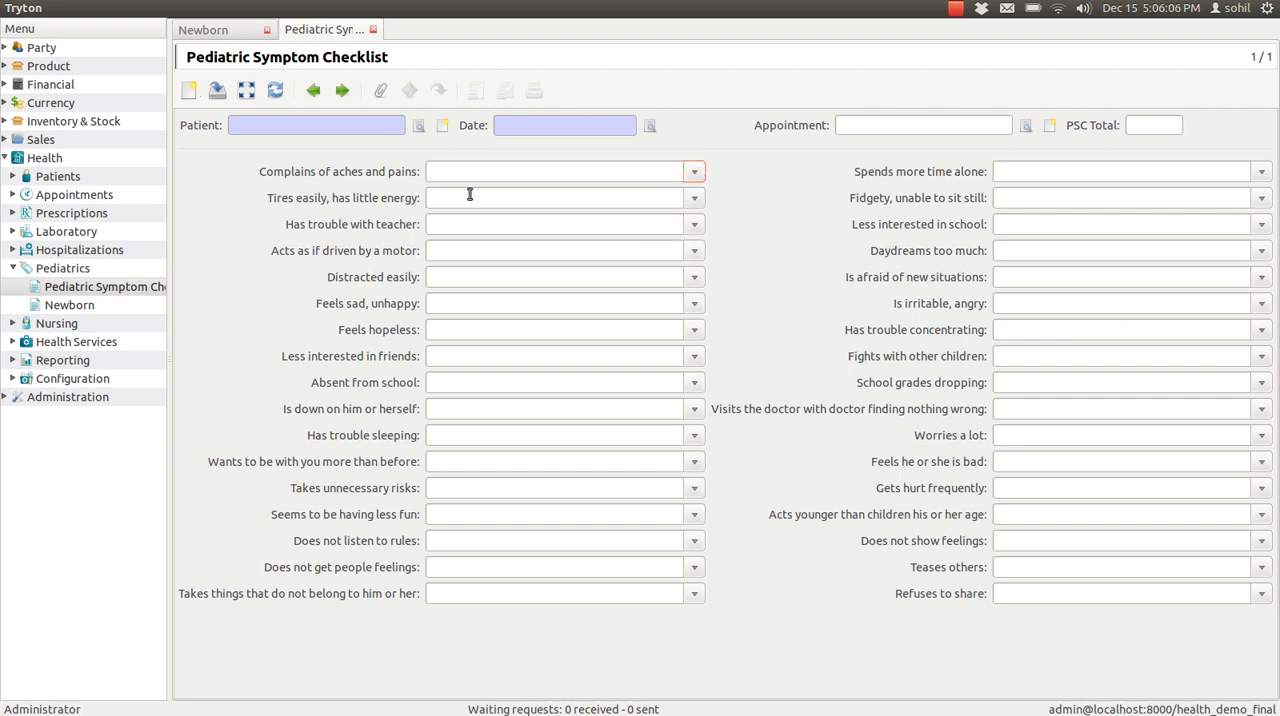
{"action": "mouse_move", "coordinate": [691, 203]}
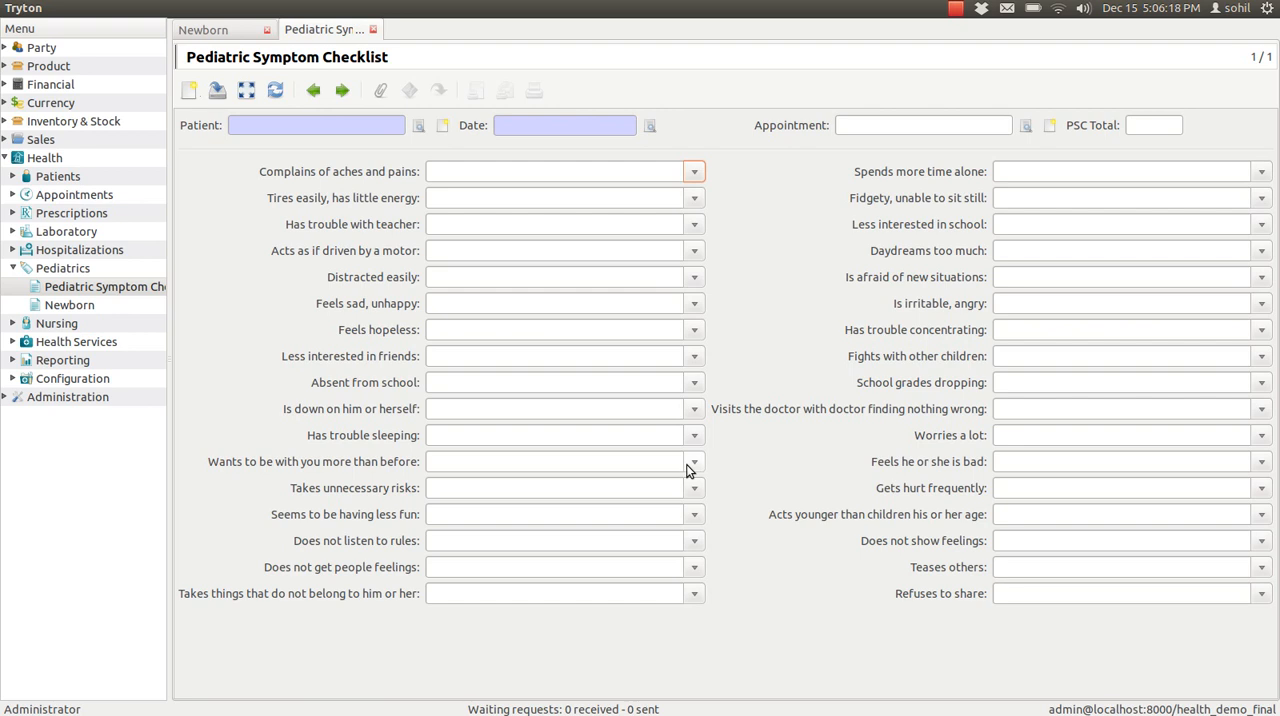
{"action": "mouse_move", "coordinate": [568, 299]}
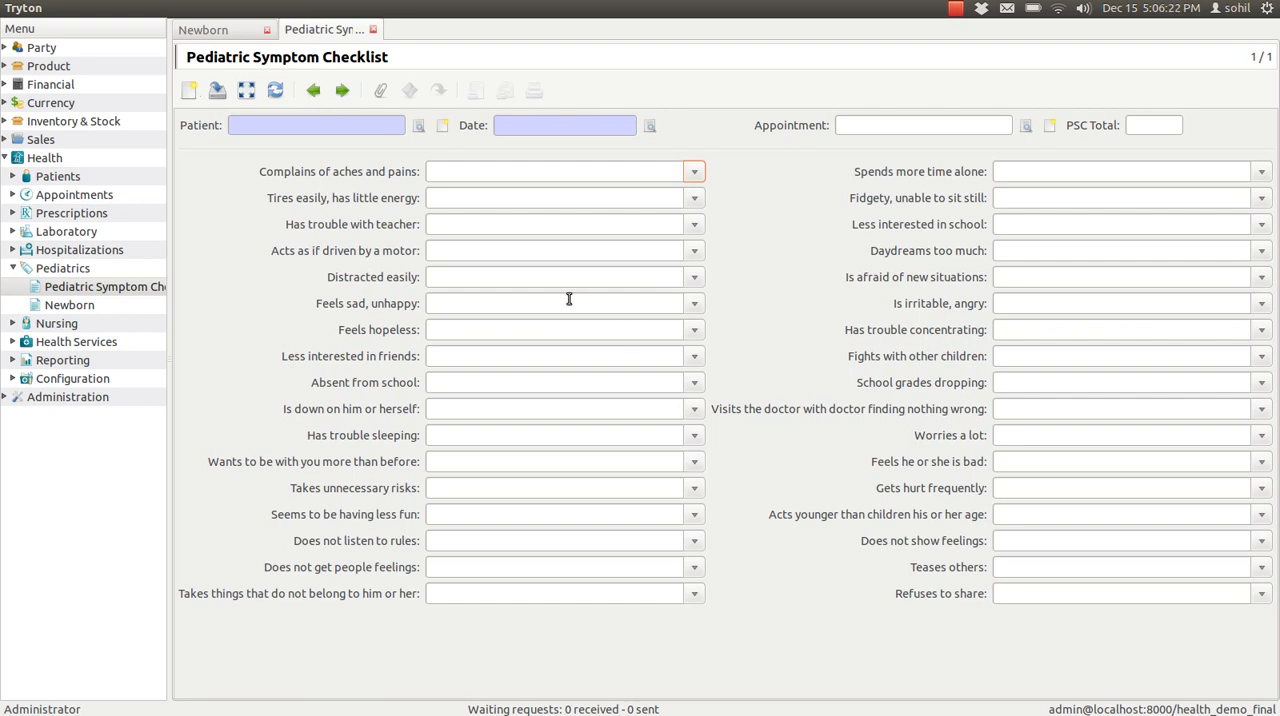
{"action": "mouse_move", "coordinate": [380, 90]}
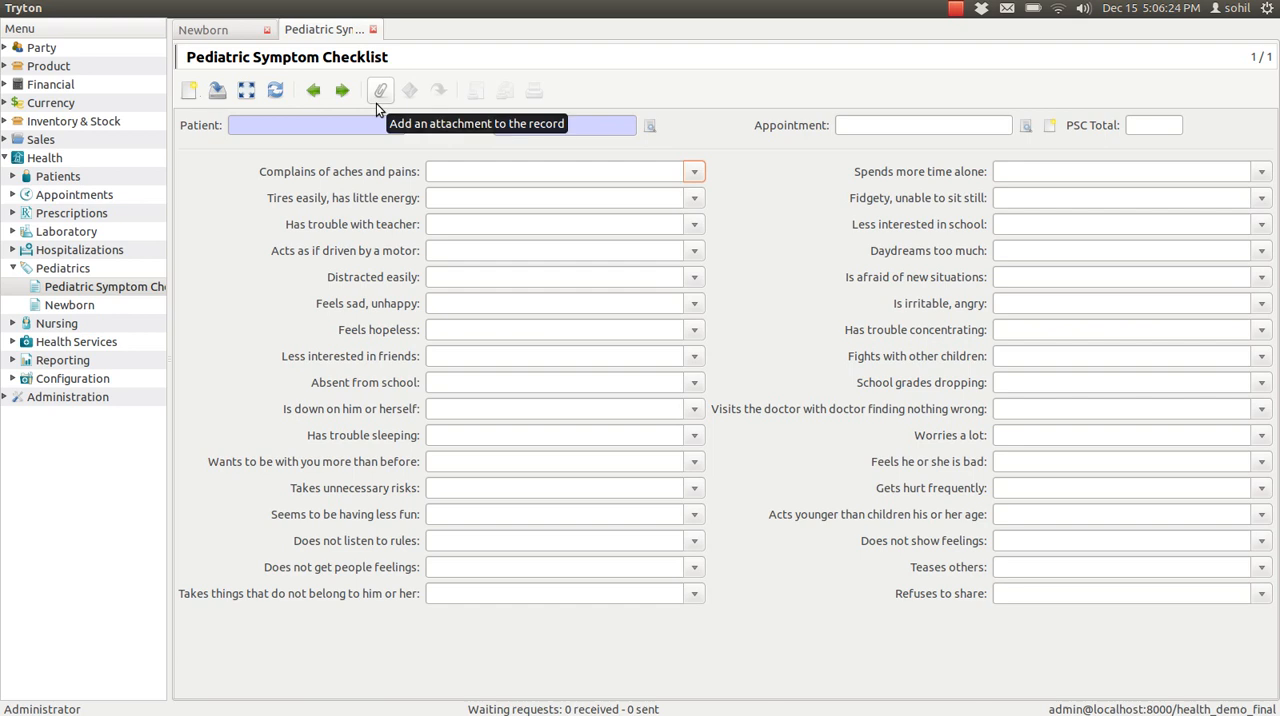